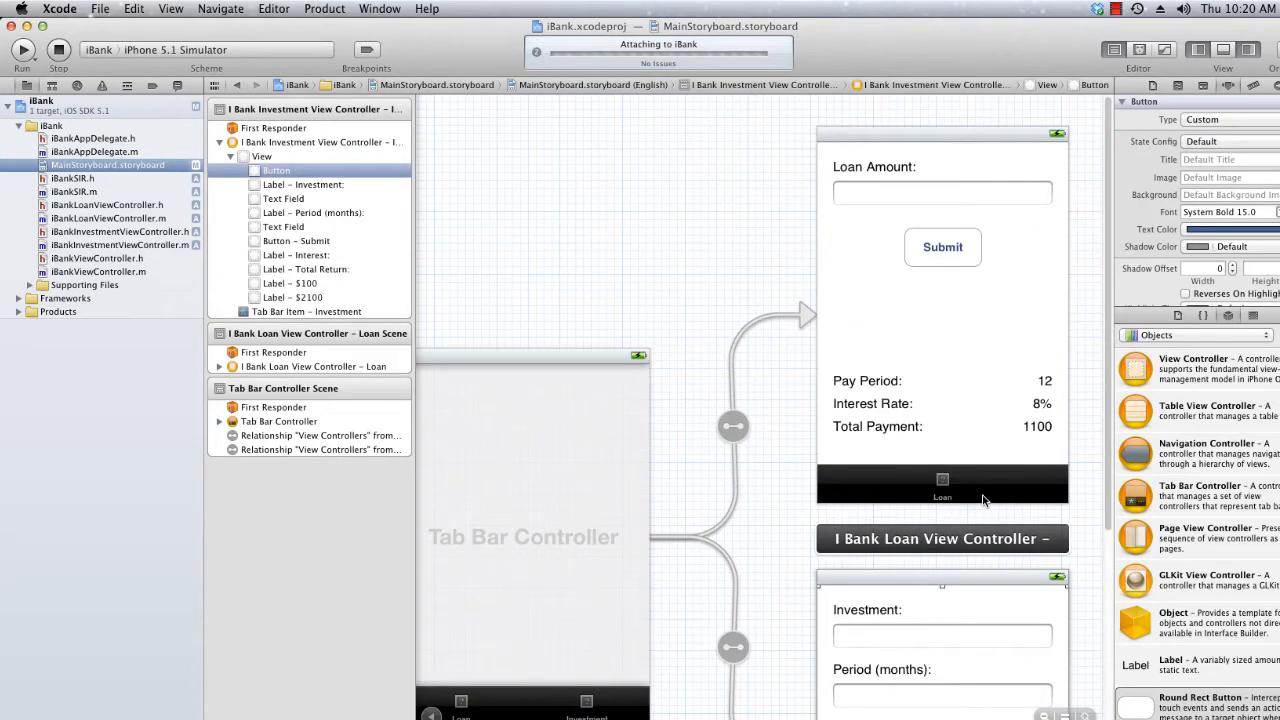
mouse_move(956, 502)
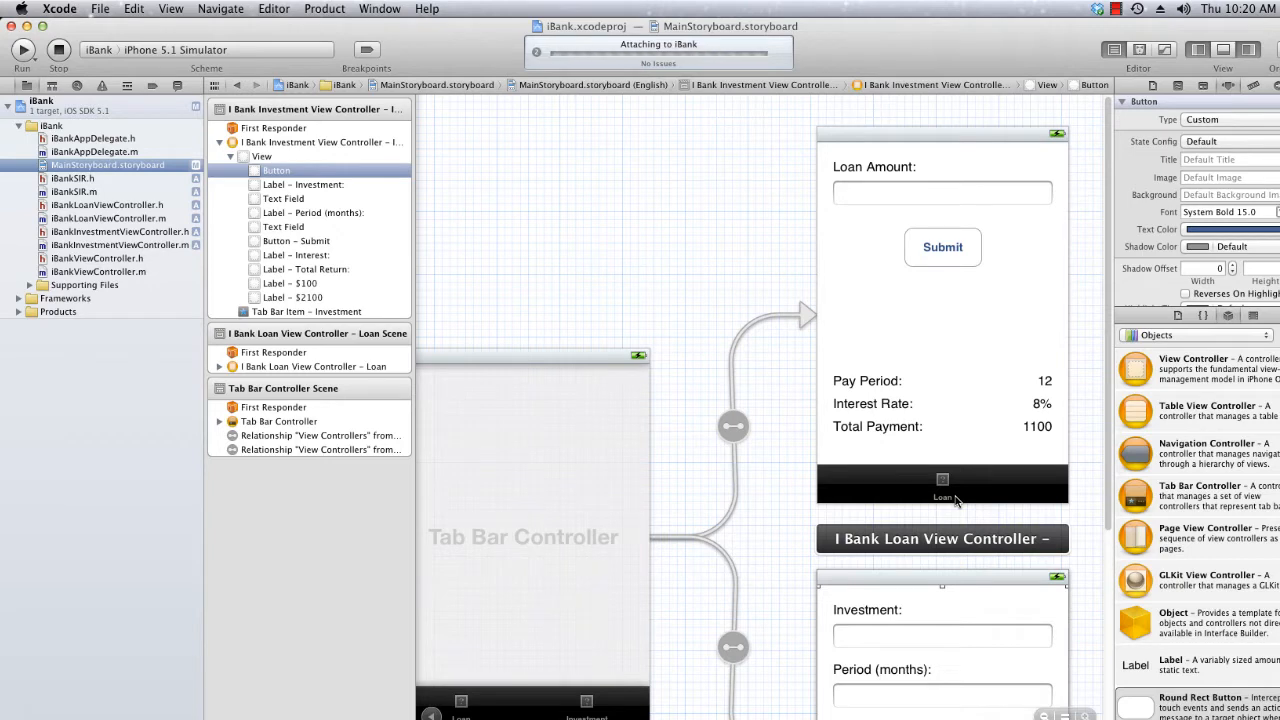
Step: Run iBank again from Xcode while a copy is still running in the simulator
click(22, 50)
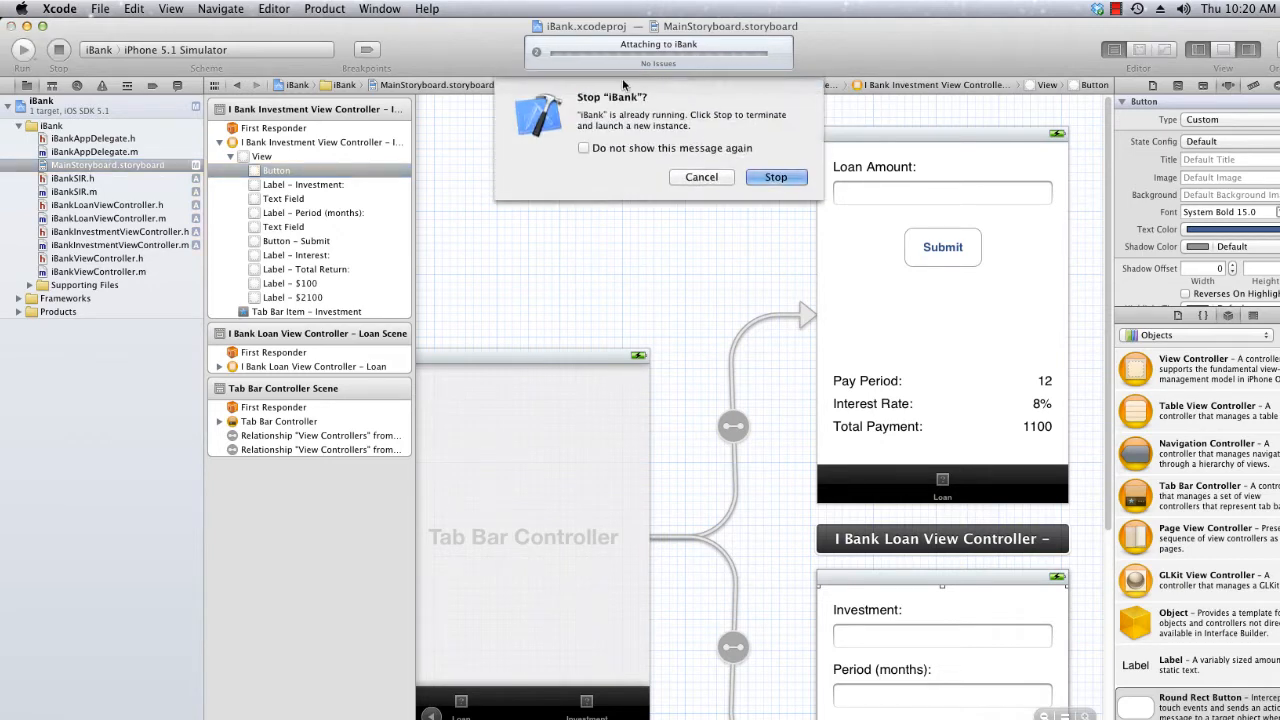
Step: Relaunch iBank, enter the non-numeric loan amount 'esdg' and submit it to see 3 months, 25% and $0
click(776, 176)
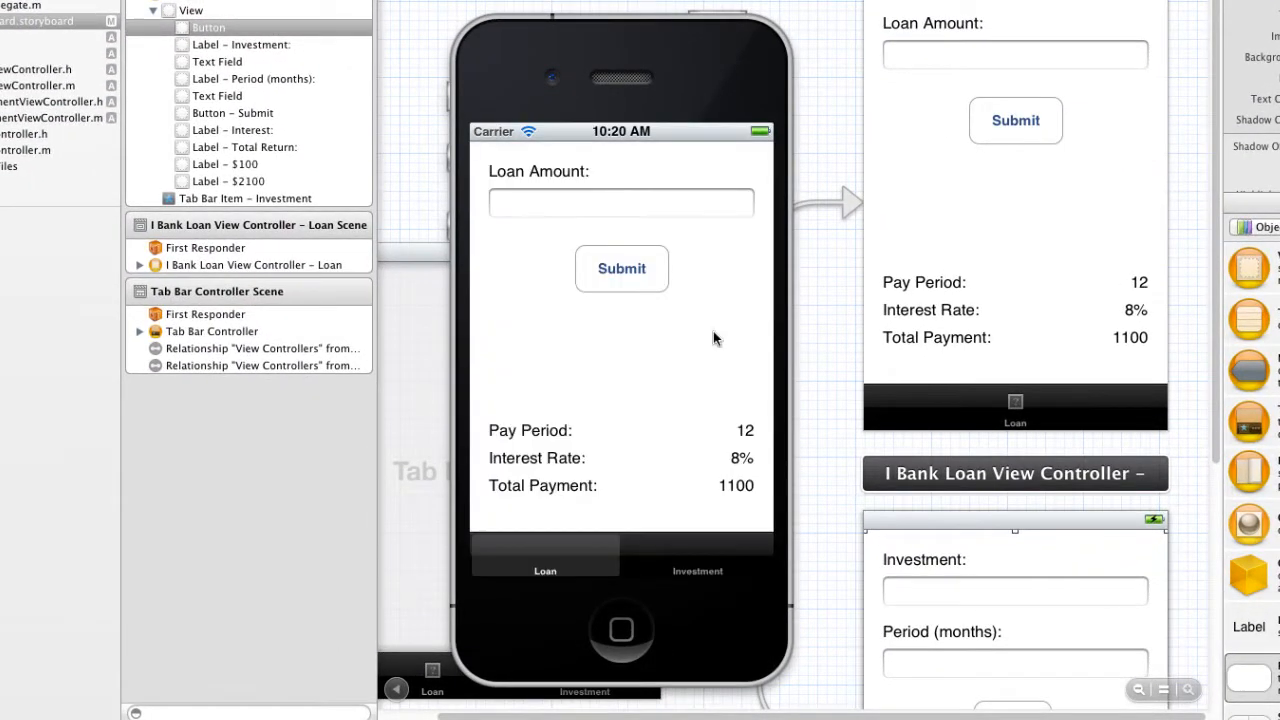
click(620, 202)
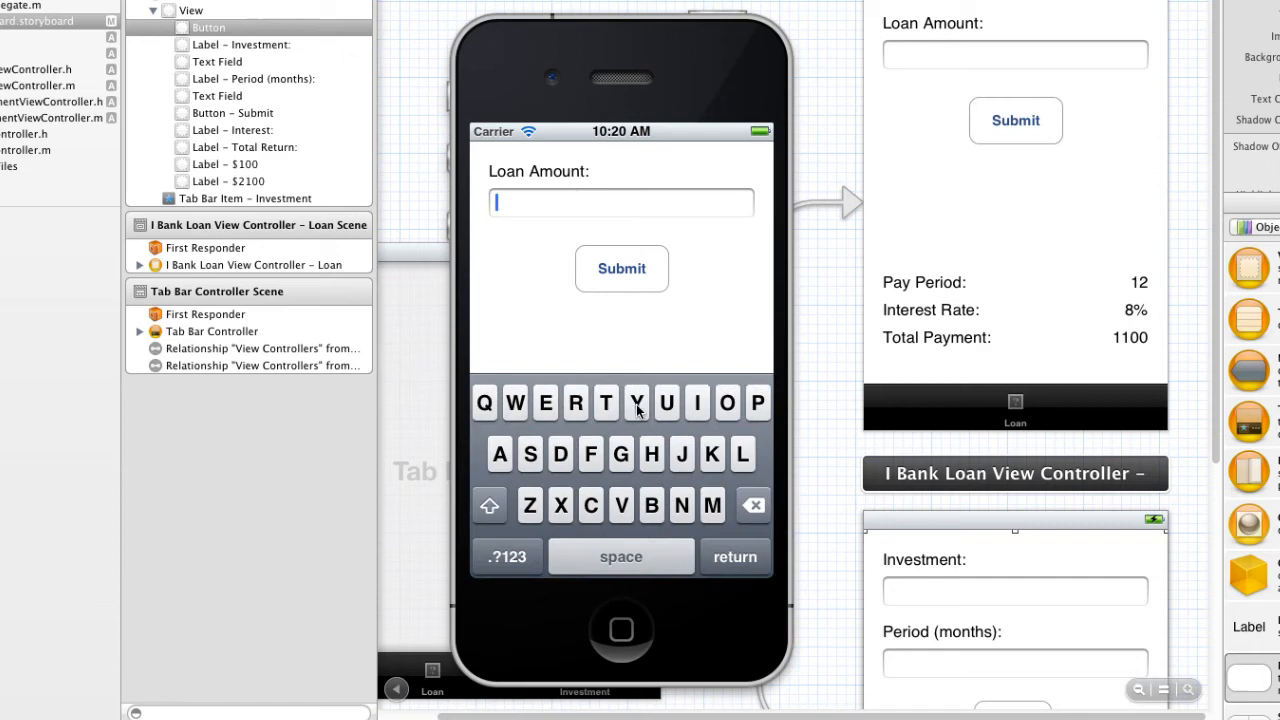
mouse_move(520, 486)
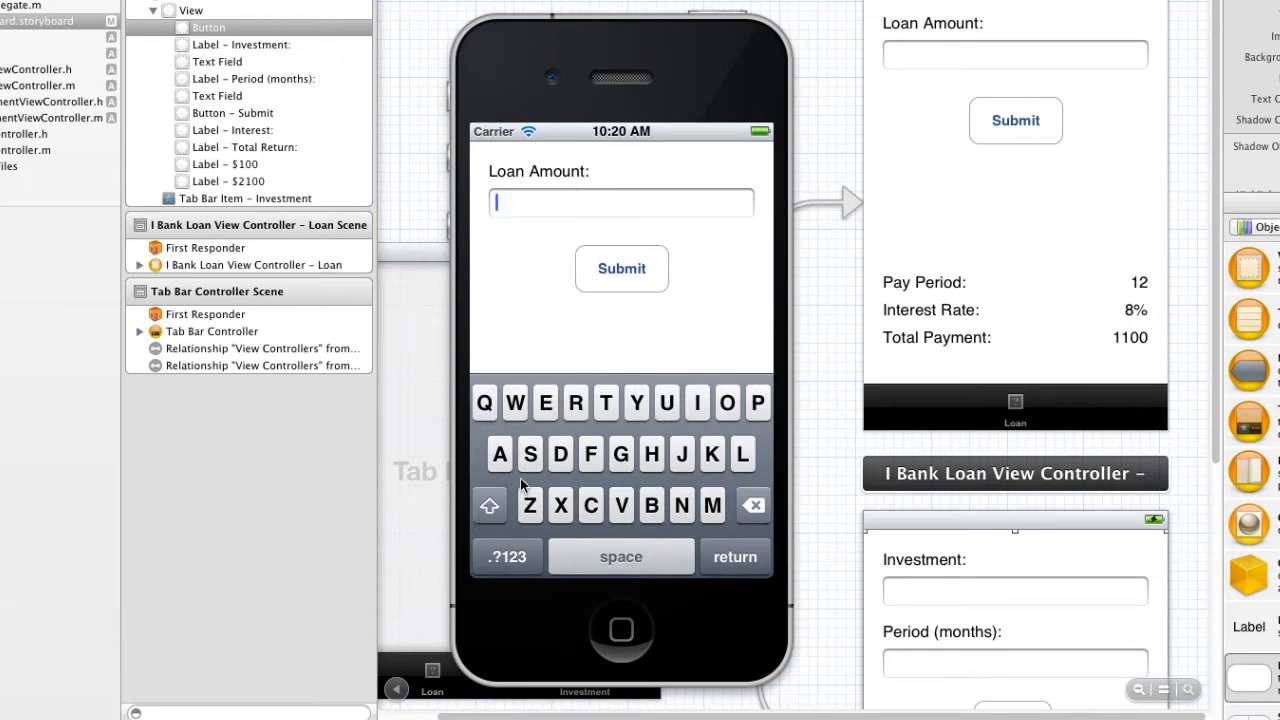
click(508, 556)
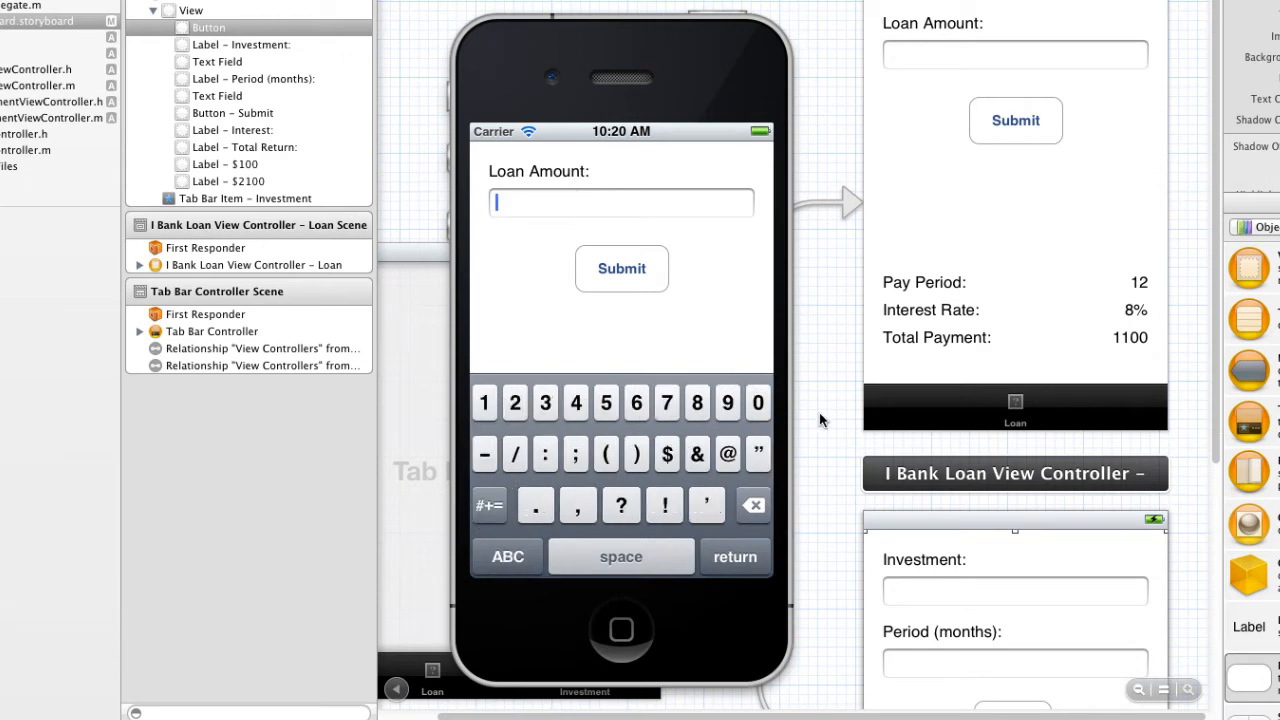
click(508, 556)
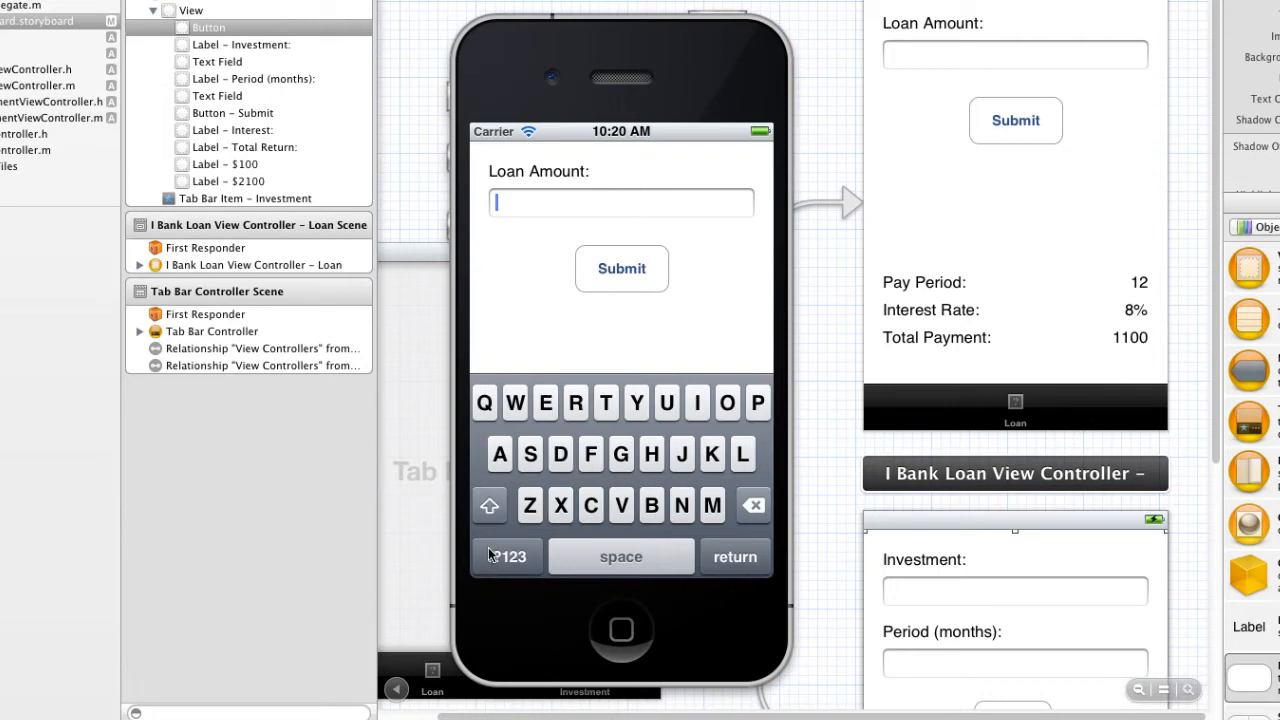
text(esdg)
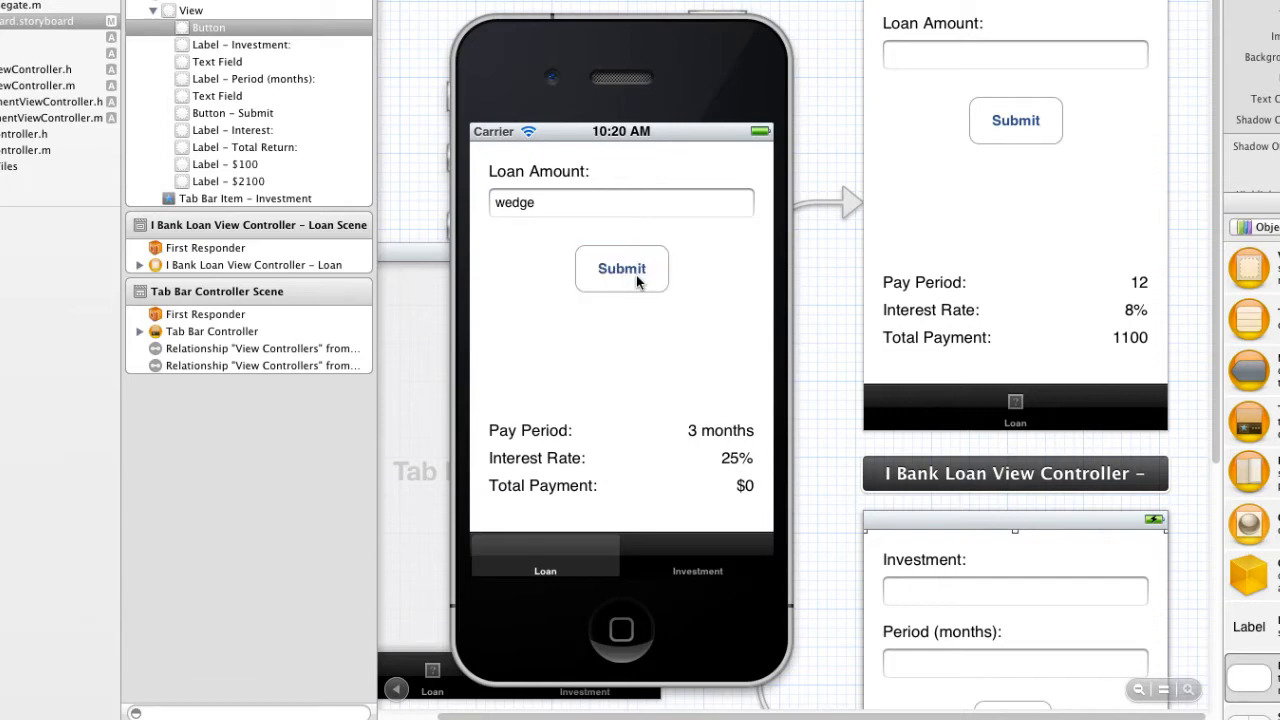
mouse_move(630, 252)
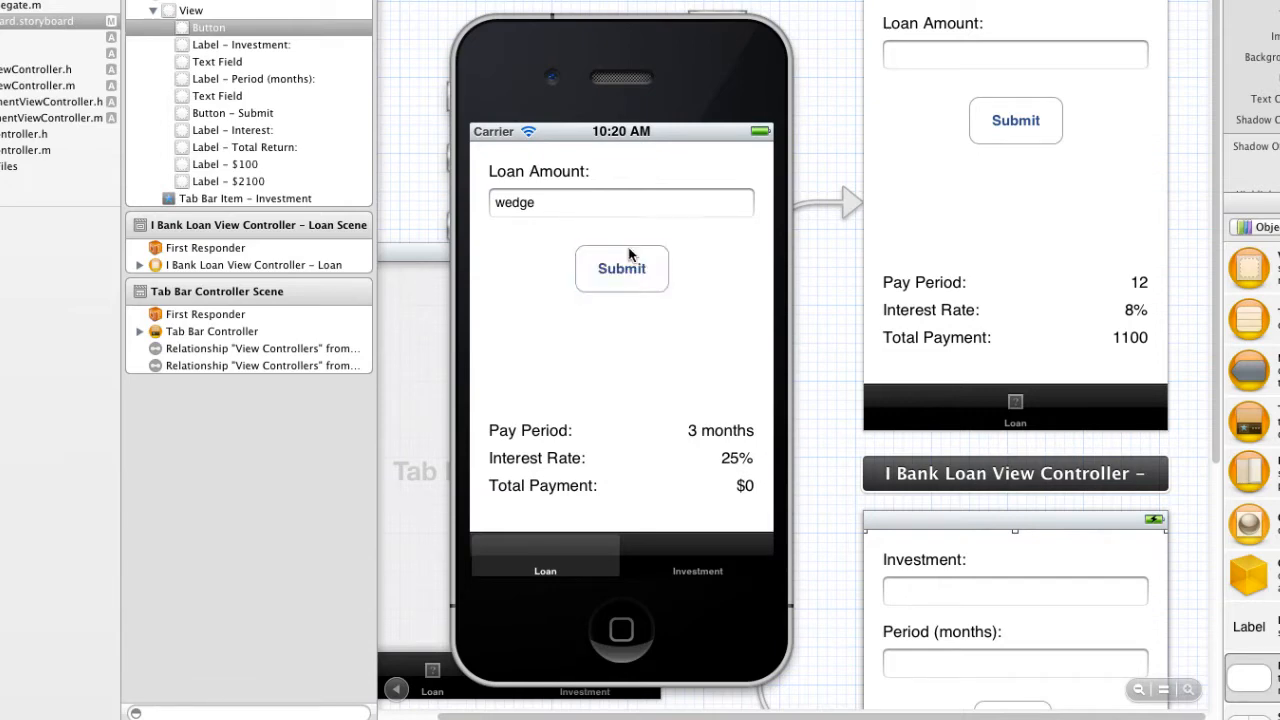
click(620, 204)
text(cdthkkhy)
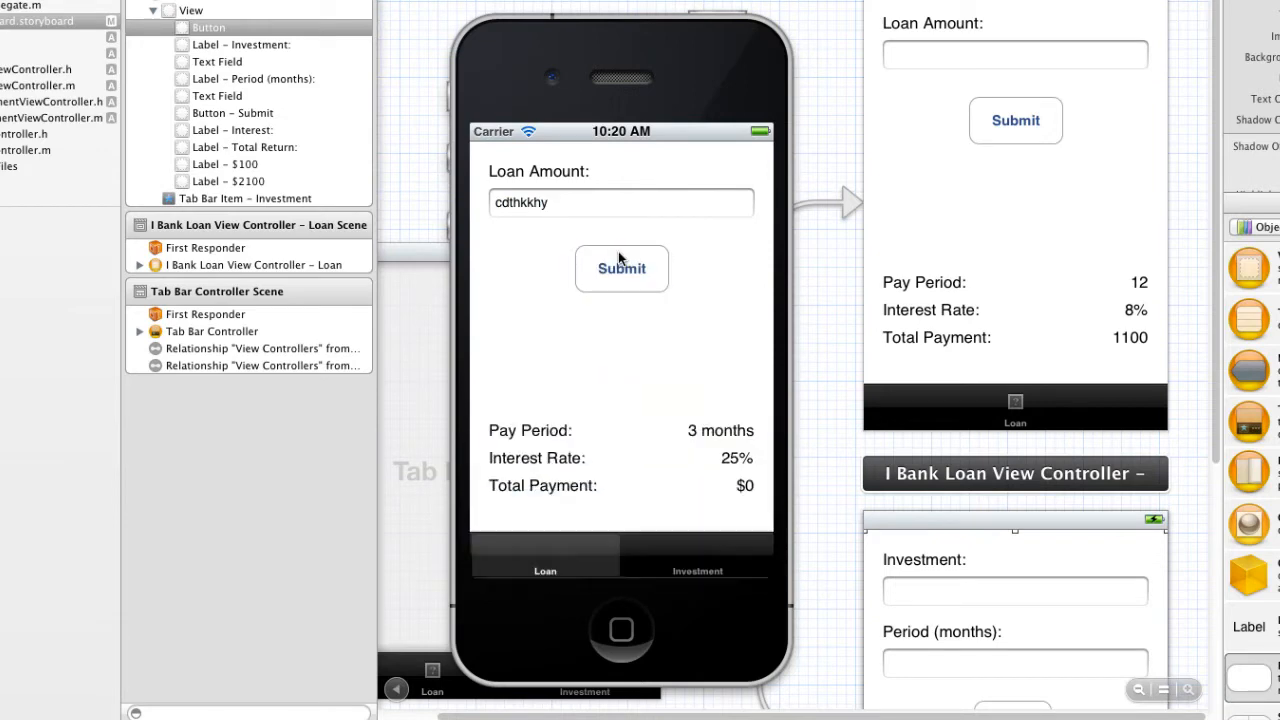
mouse_move(704, 496)
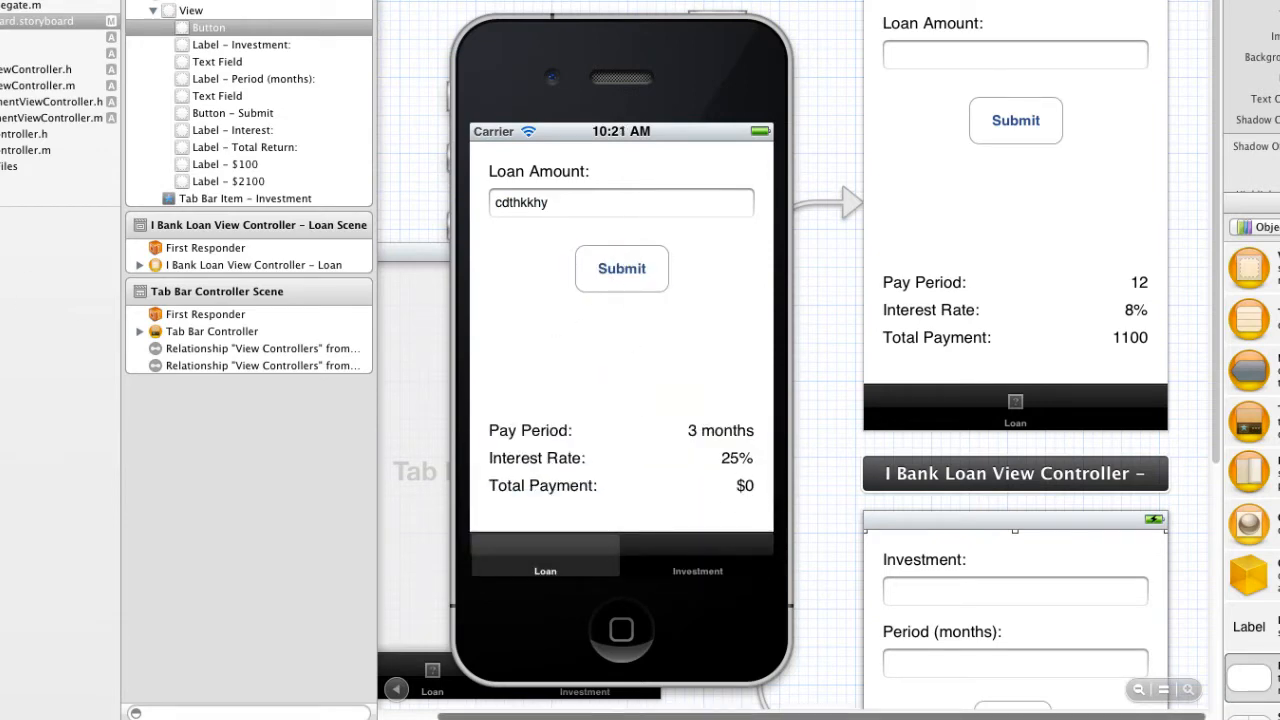
mouse_move(540, 248)
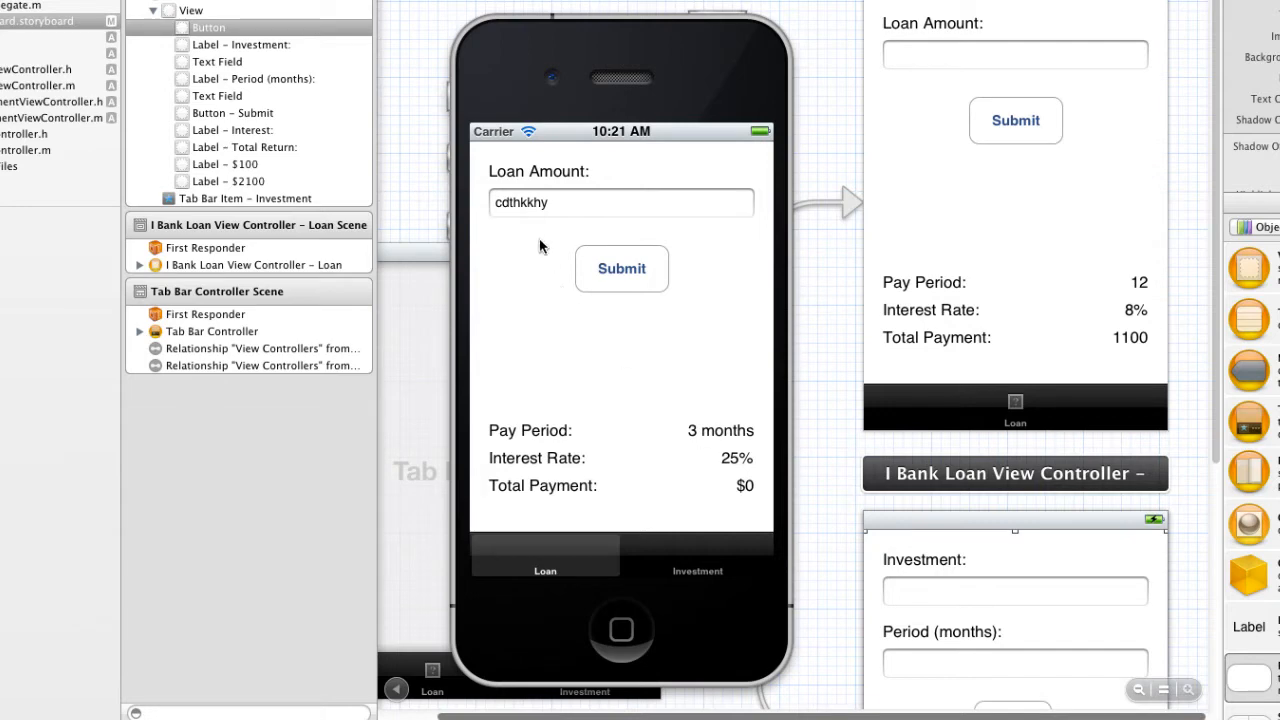
Step: Edit the loan amount again with the keyboard switched to its numbers and symbols layout
click(620, 202)
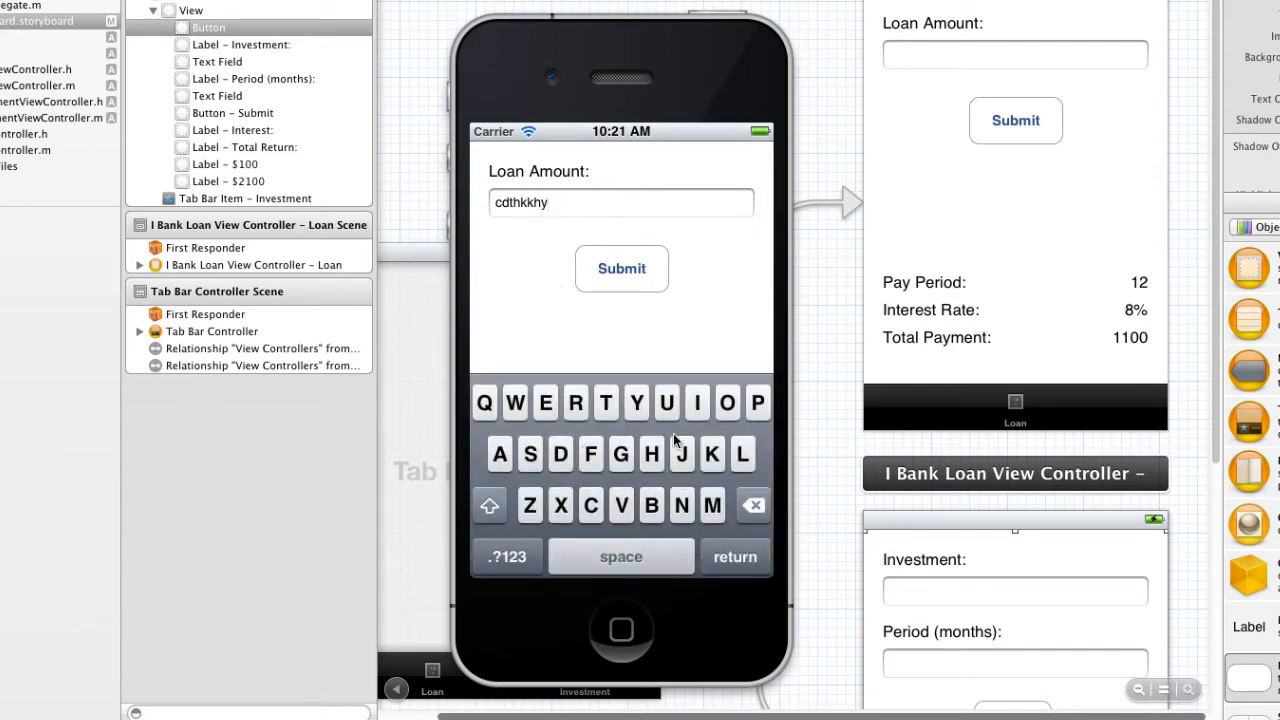
click(508, 556)
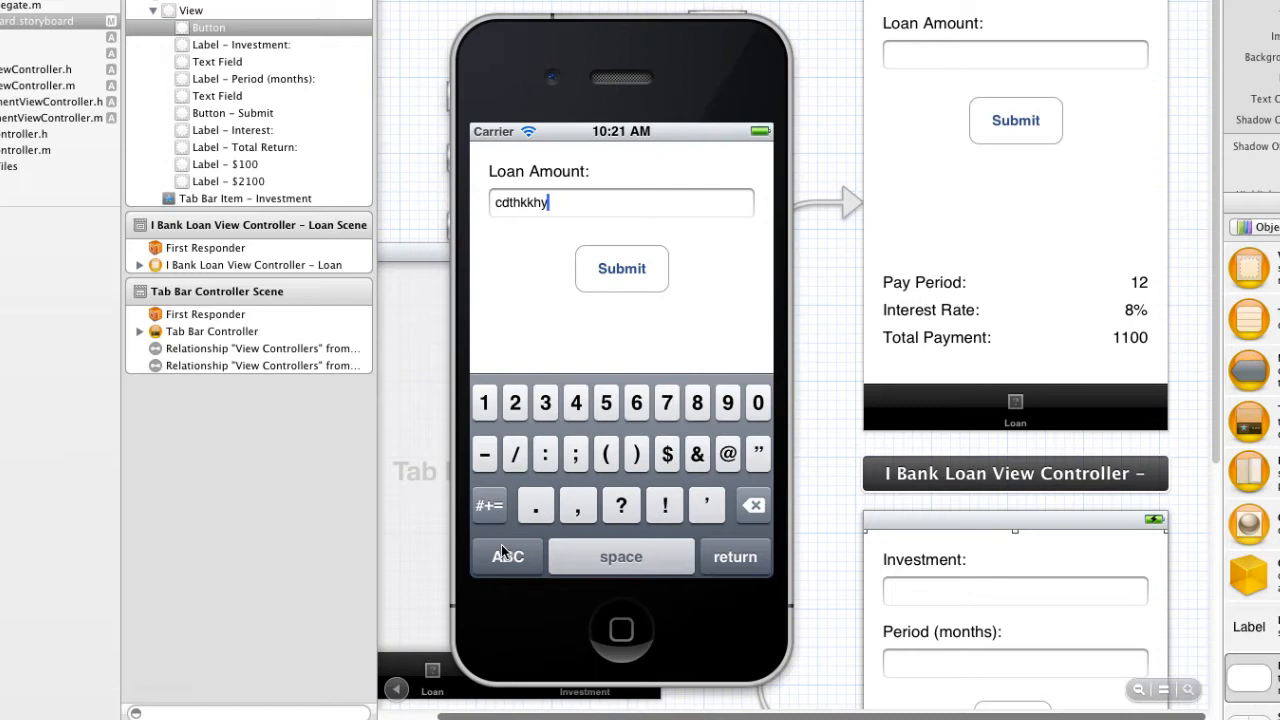
mouse_move(488, 504)
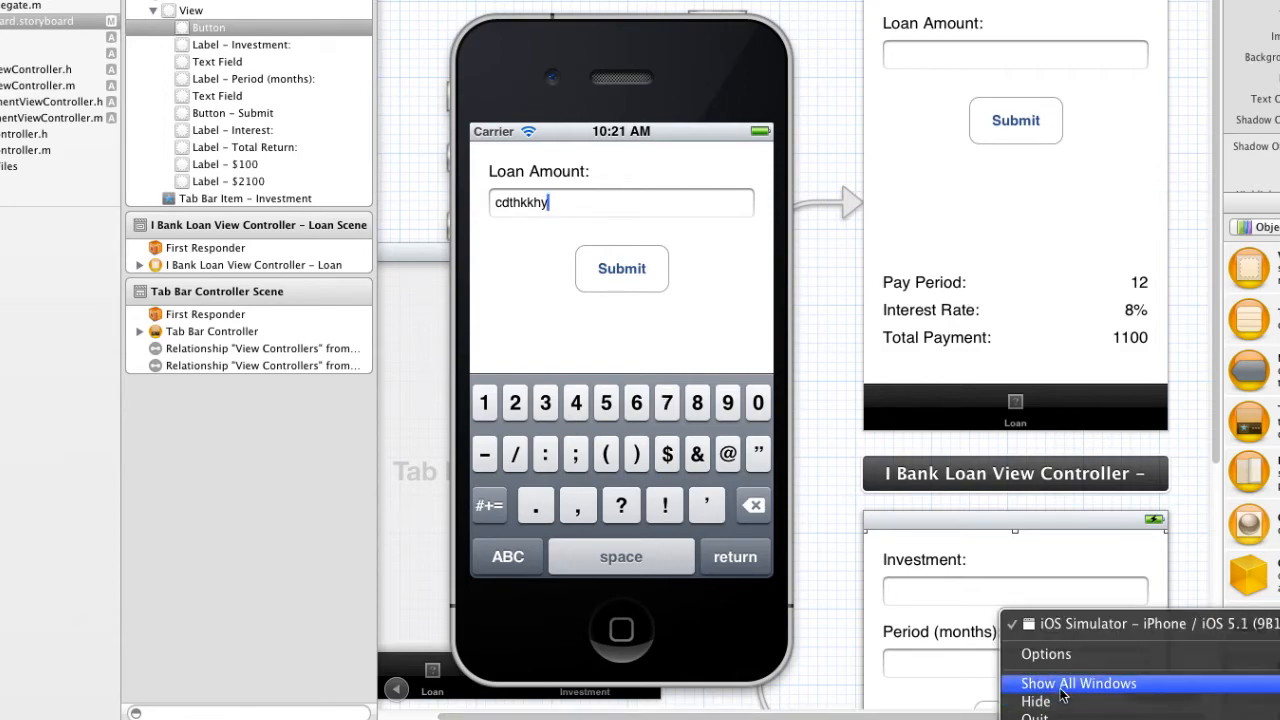
Step: Quit the simulator and give the Loan Amount text field a Number Pad keyboard
click(1078, 684)
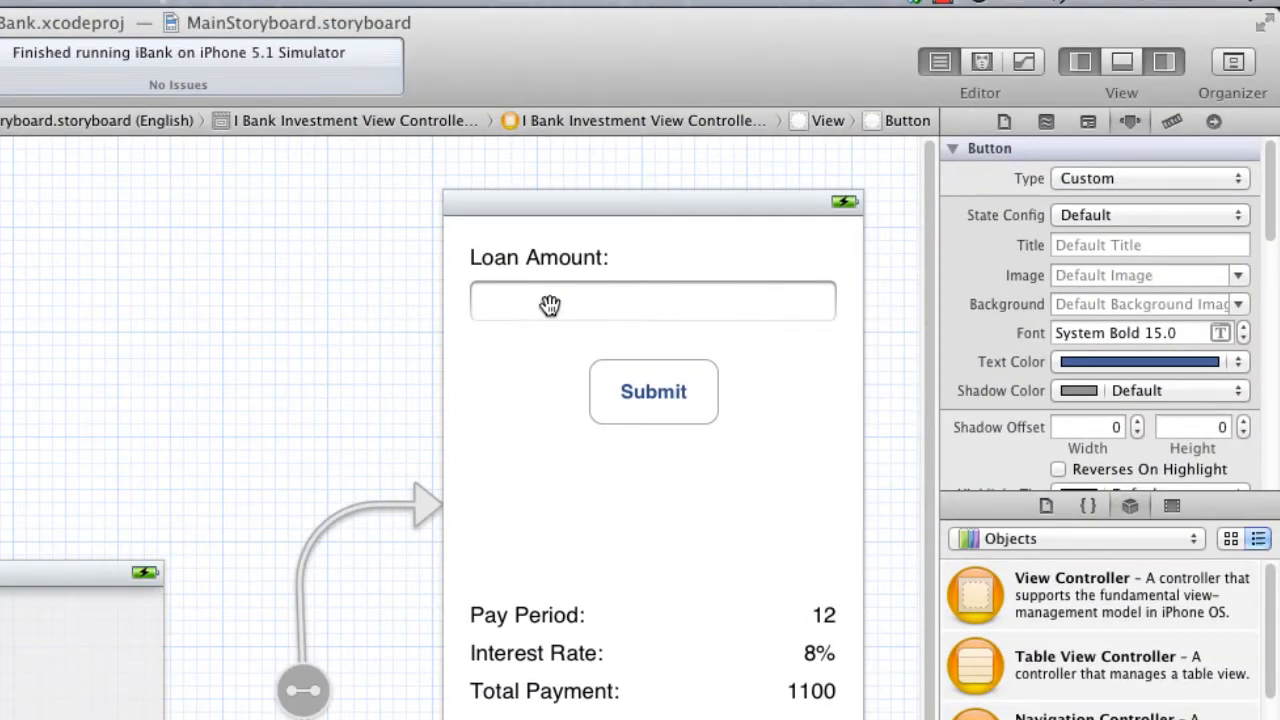
click(652, 300)
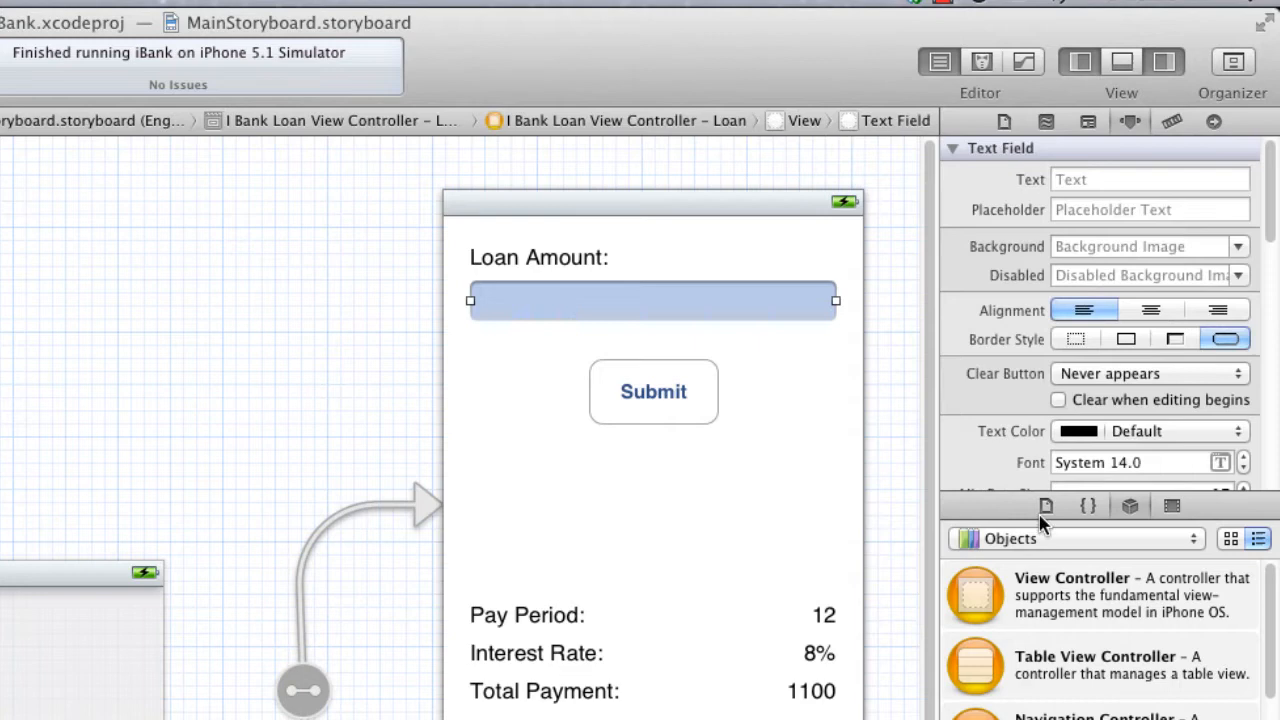
mouse_move(956, 492)
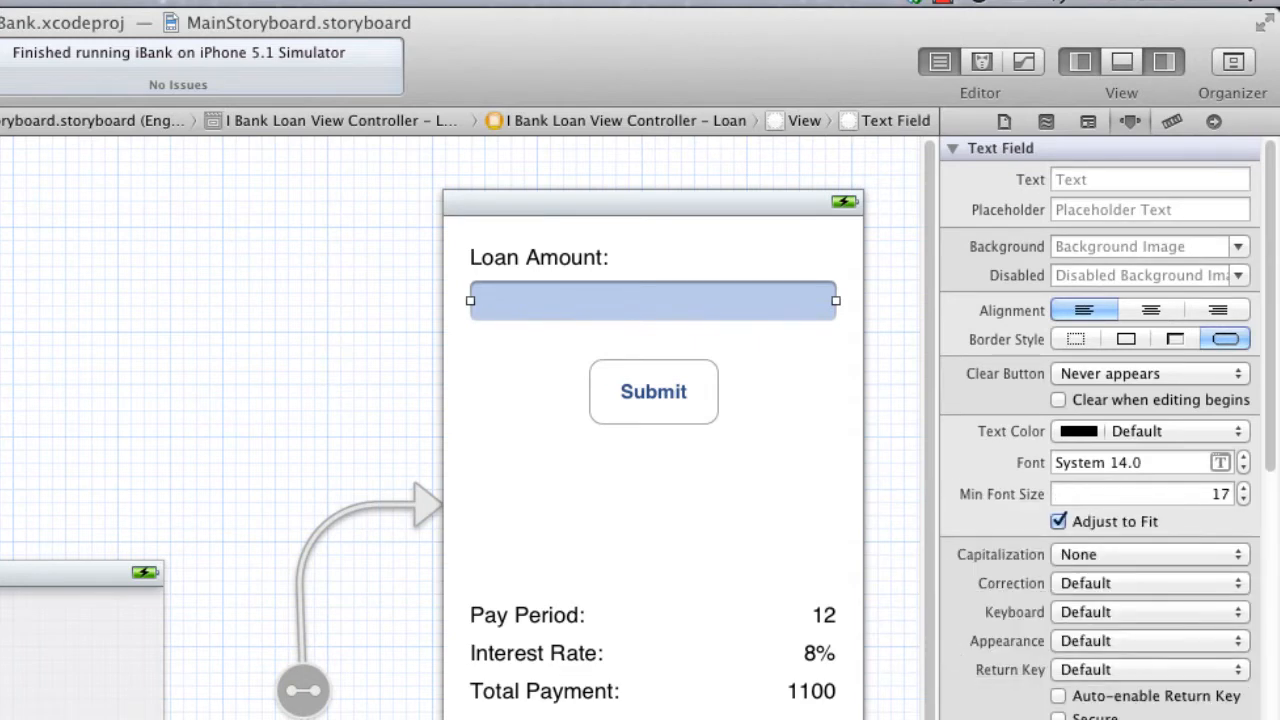
mouse_move(764, 538)
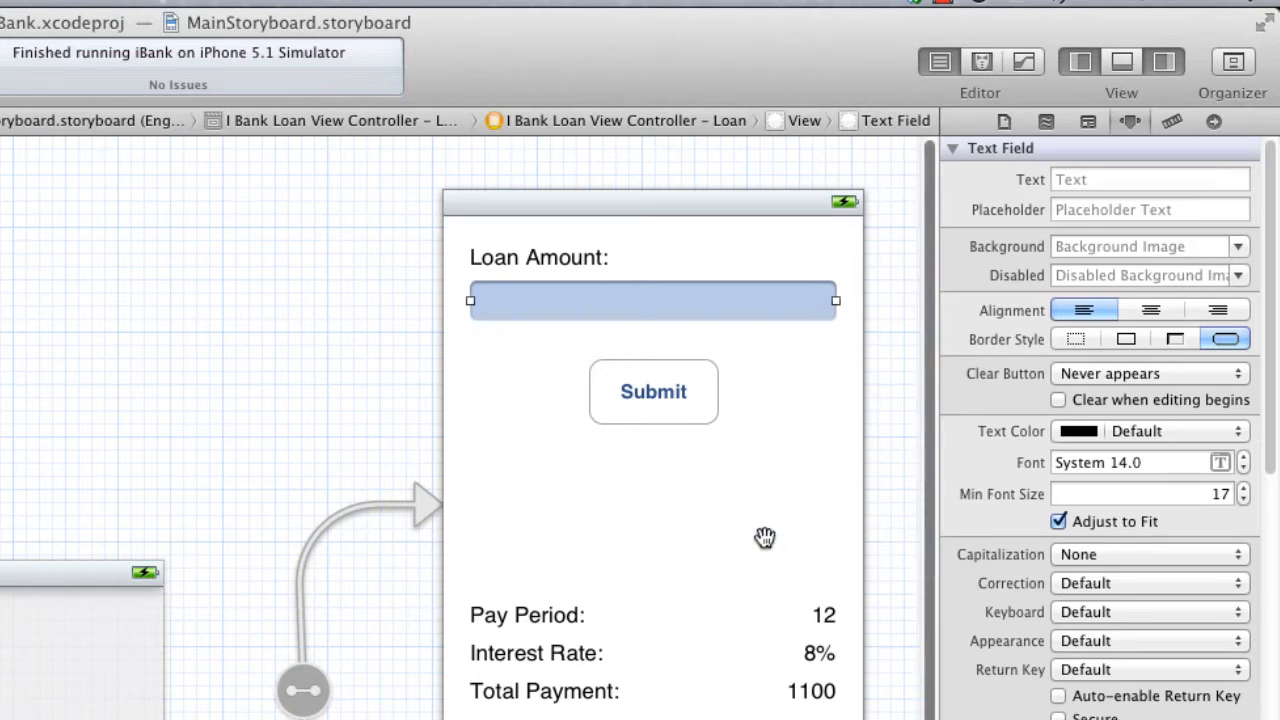
mouse_move(1078, 600)
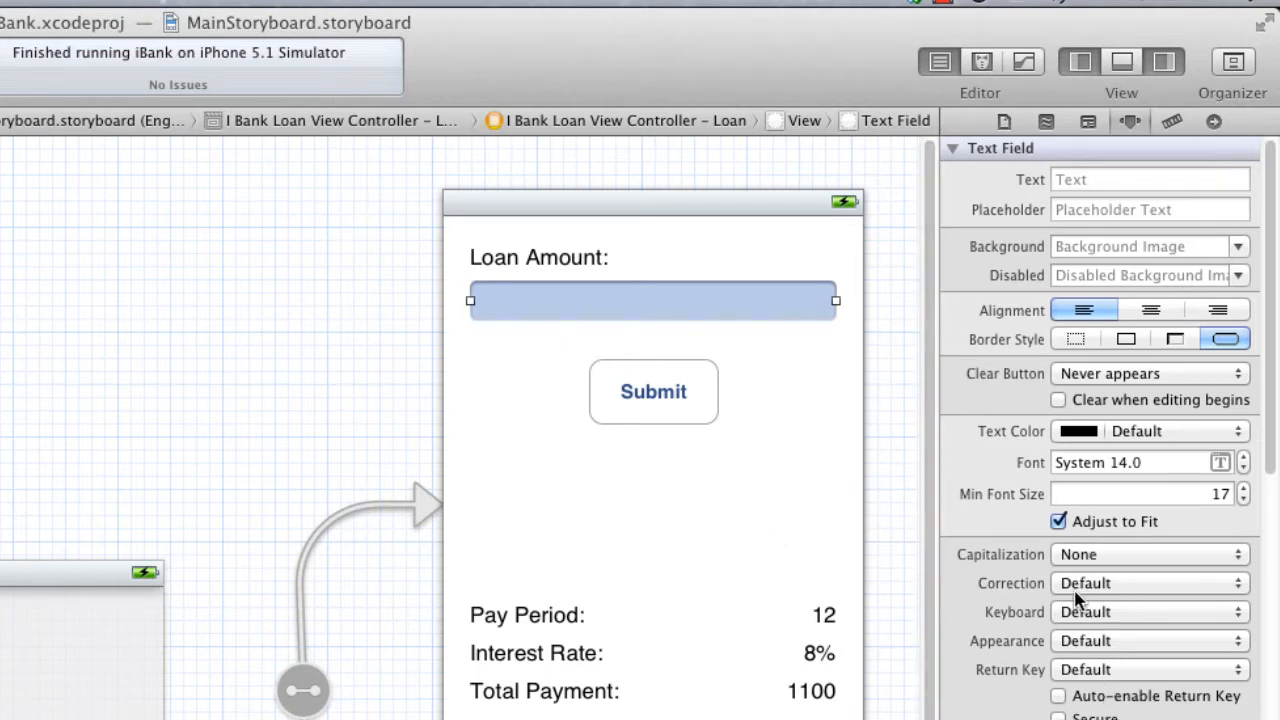
mouse_move(1068, 618)
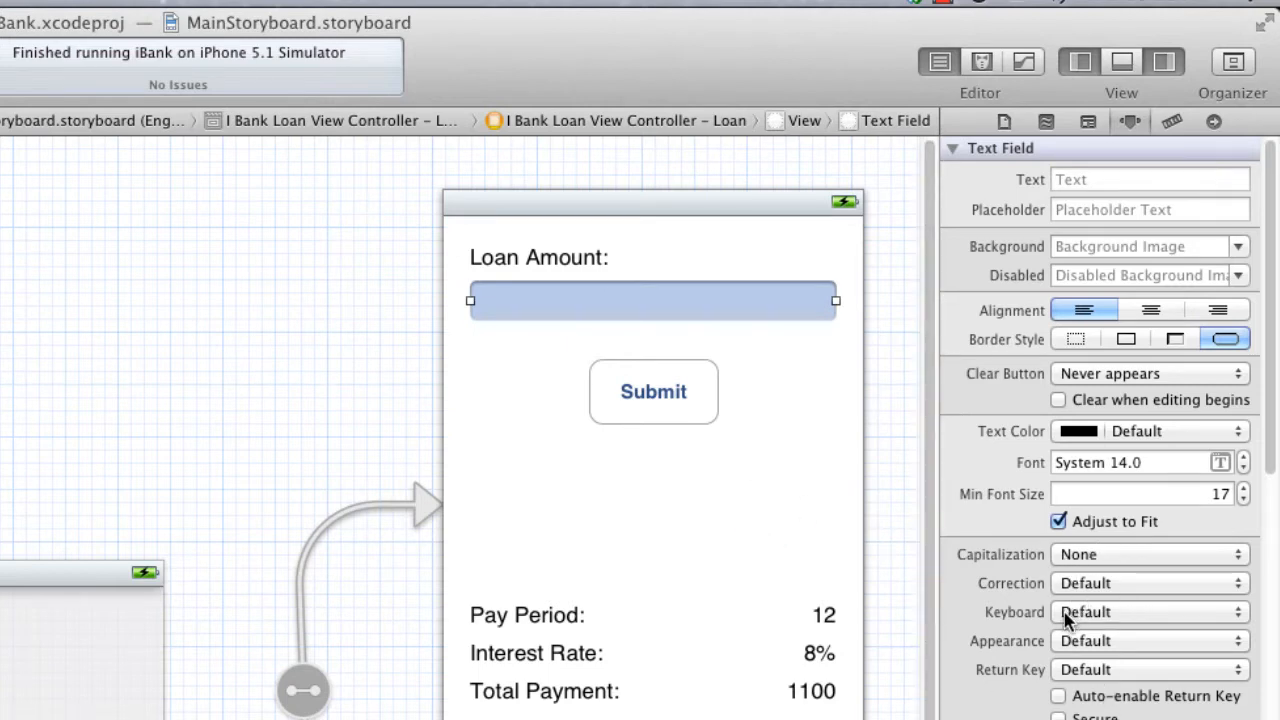
click(1150, 612)
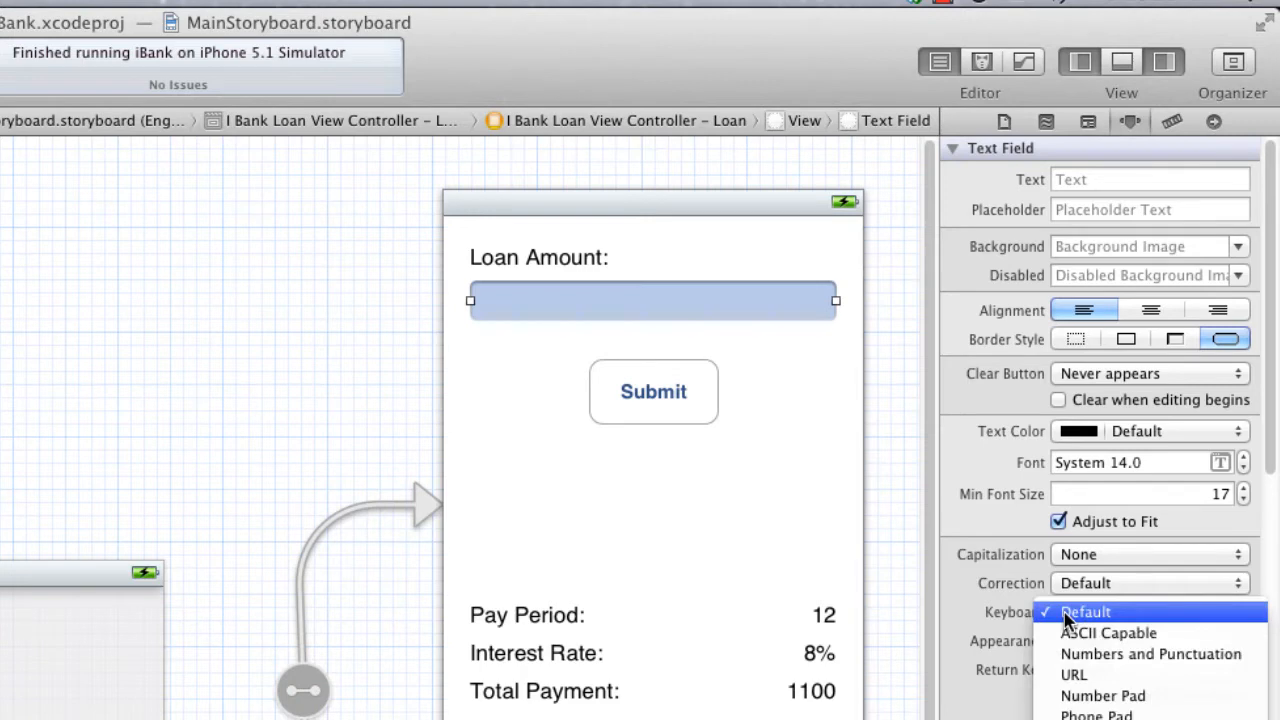
mouse_move(1072, 676)
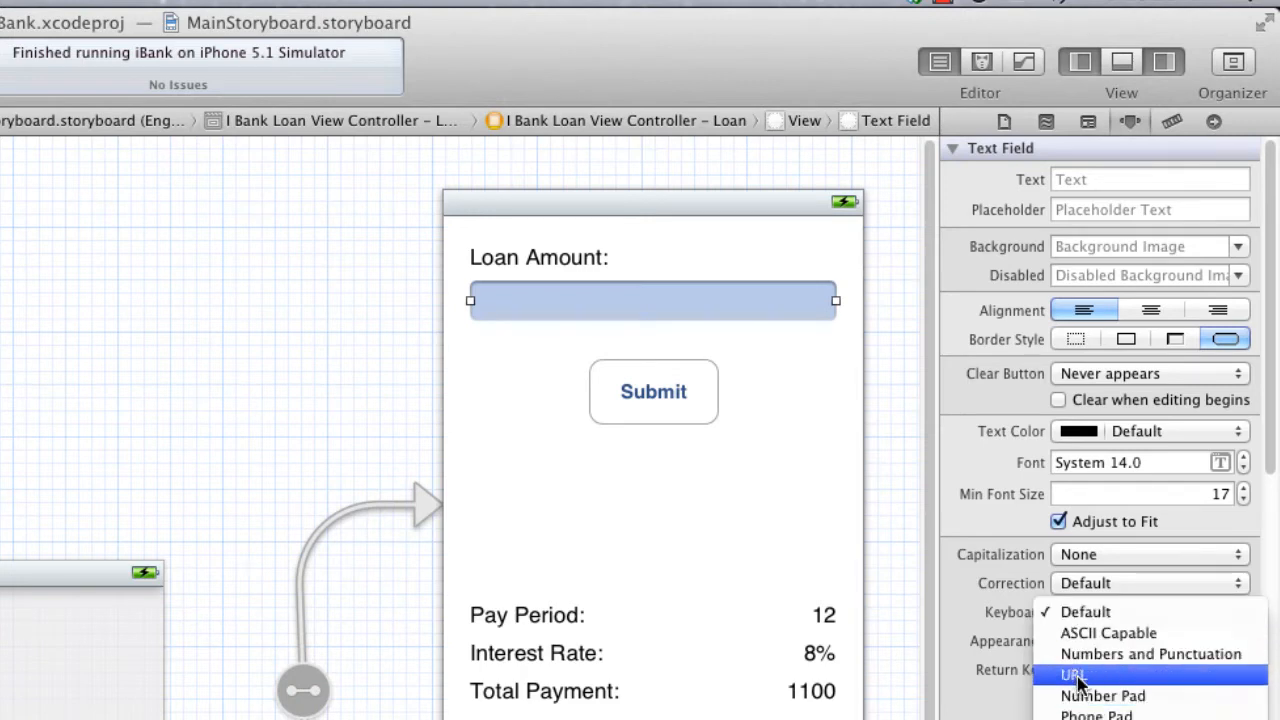
click(1104, 696)
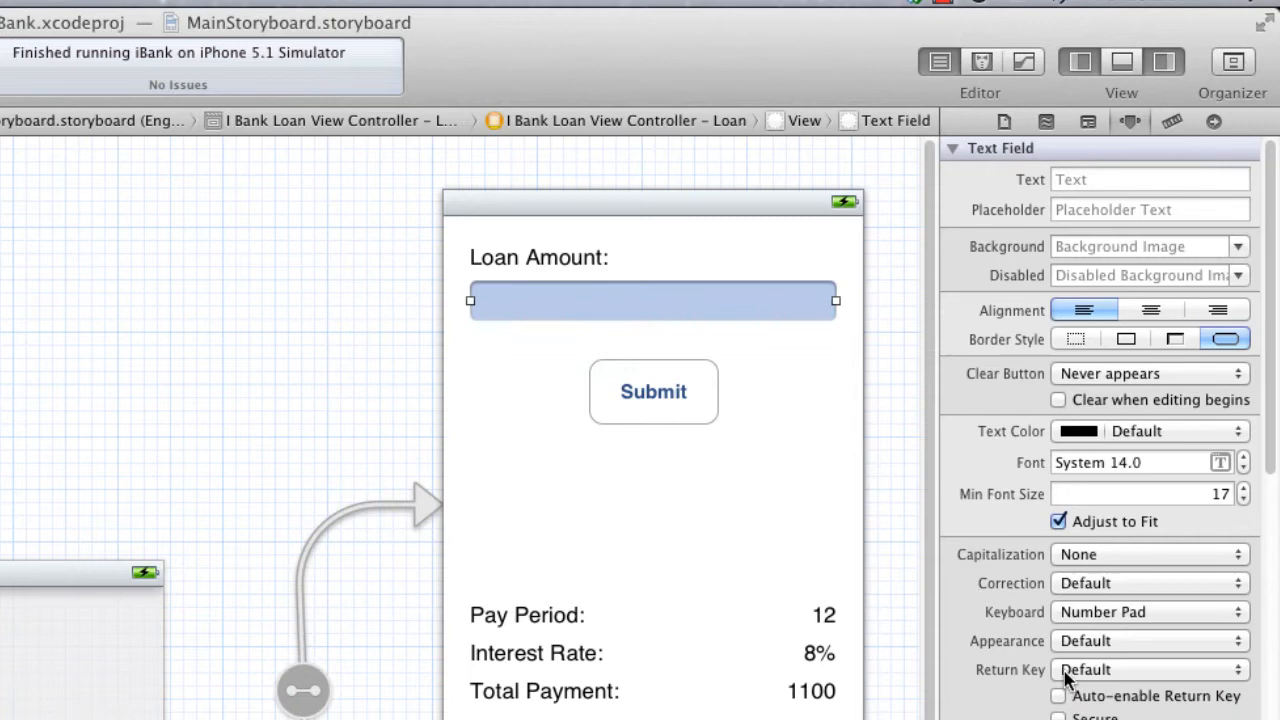
mouse_move(1064, 680)
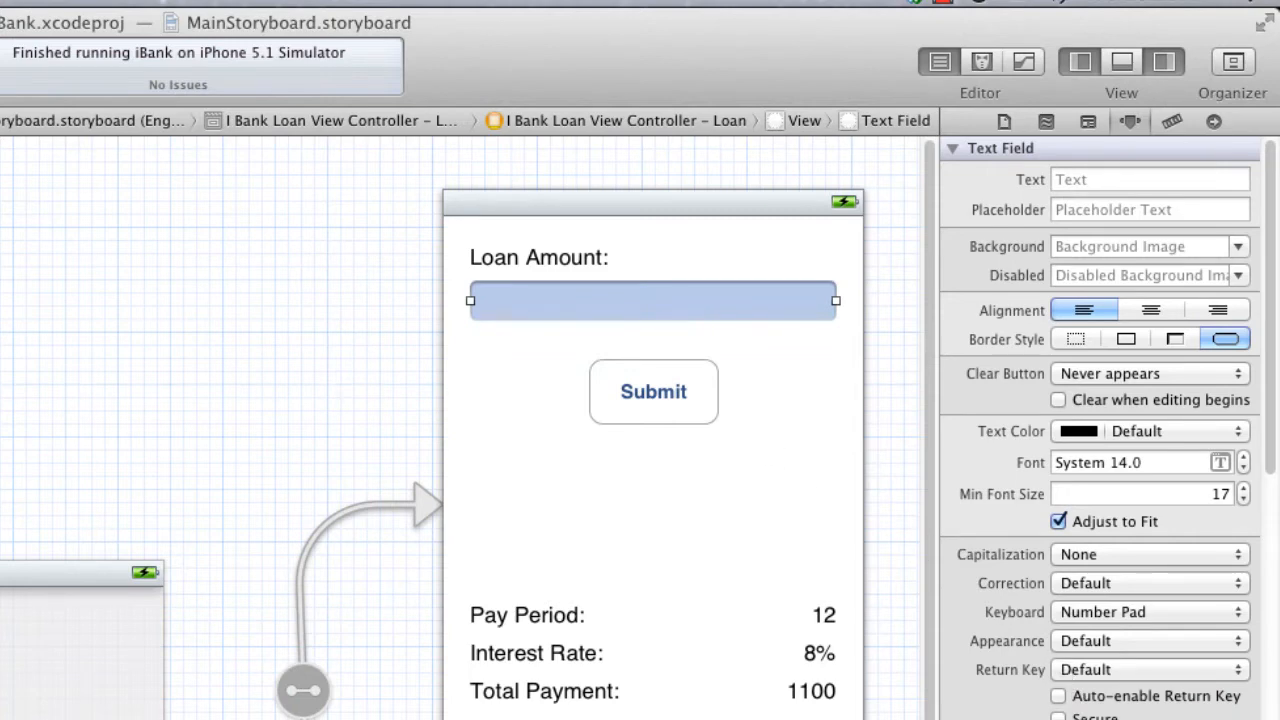
Step: Give the Investment input text field a Number Pad keyboard as well
scroll(down, 3)
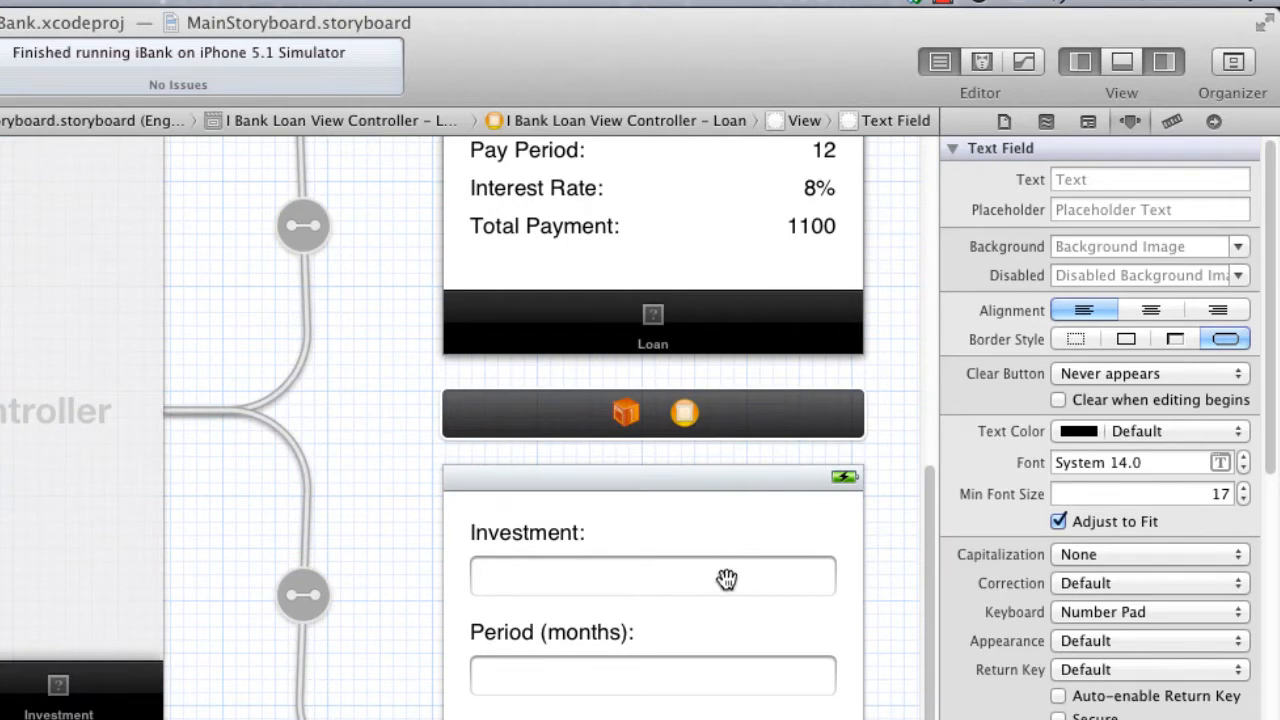
click(652, 576)
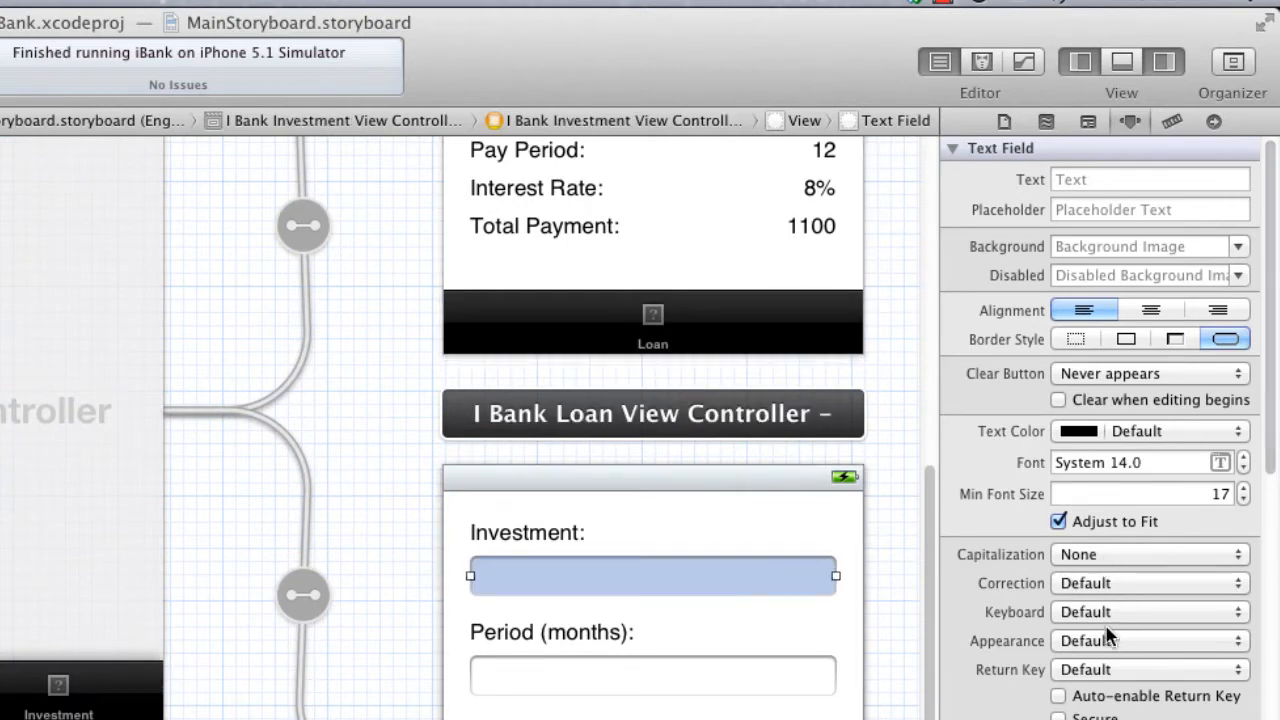
click(1150, 612)
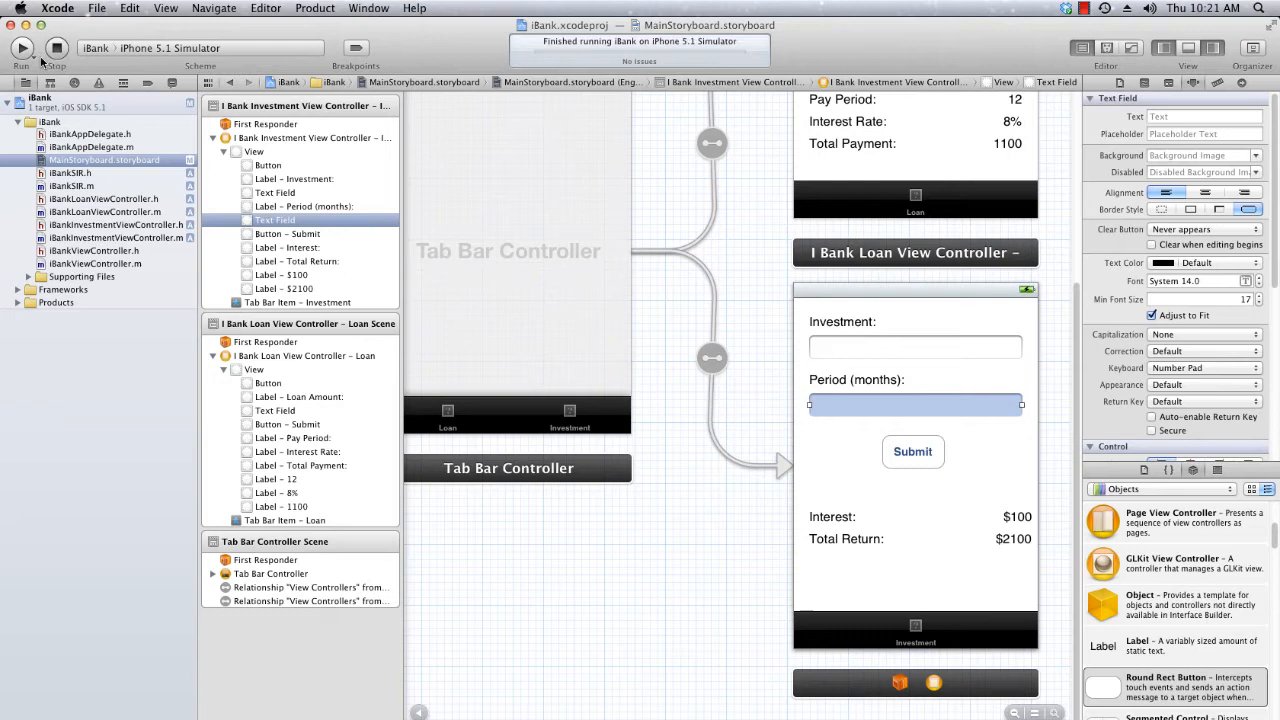
Step: Run iBank and enter digits in the Loan Amount field using its new number pad
click(20, 48)
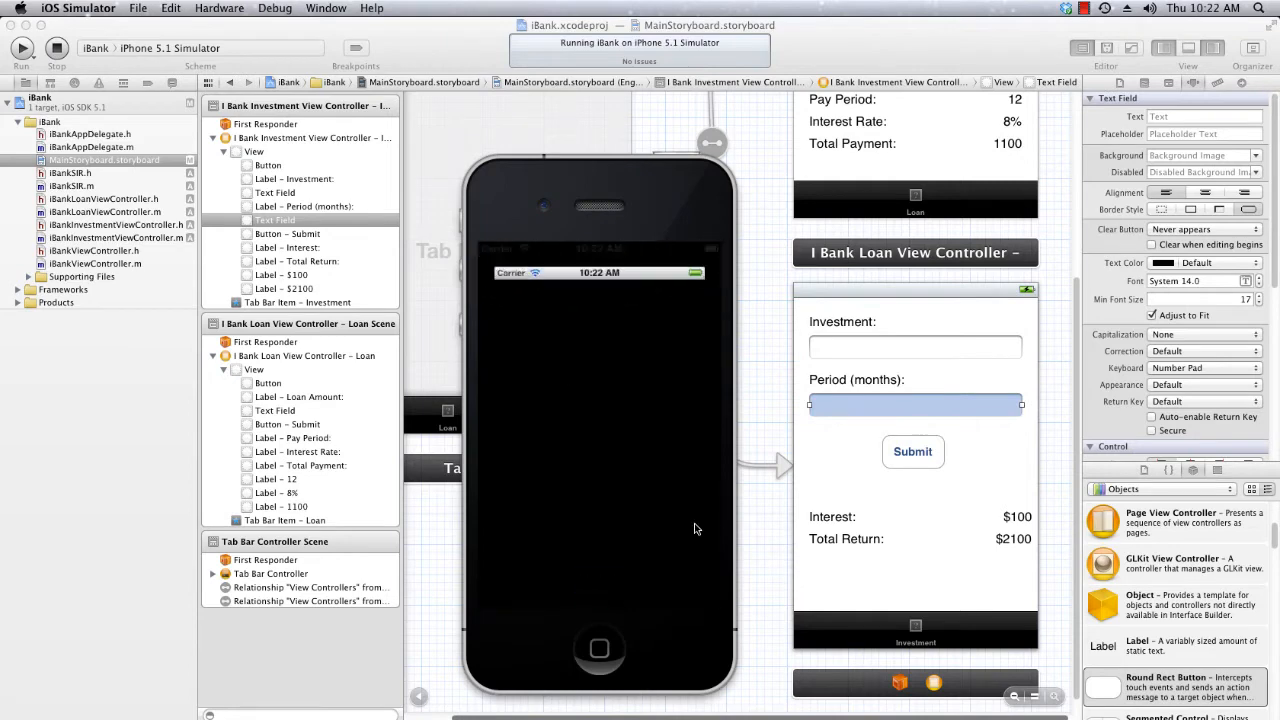
click(538, 592)
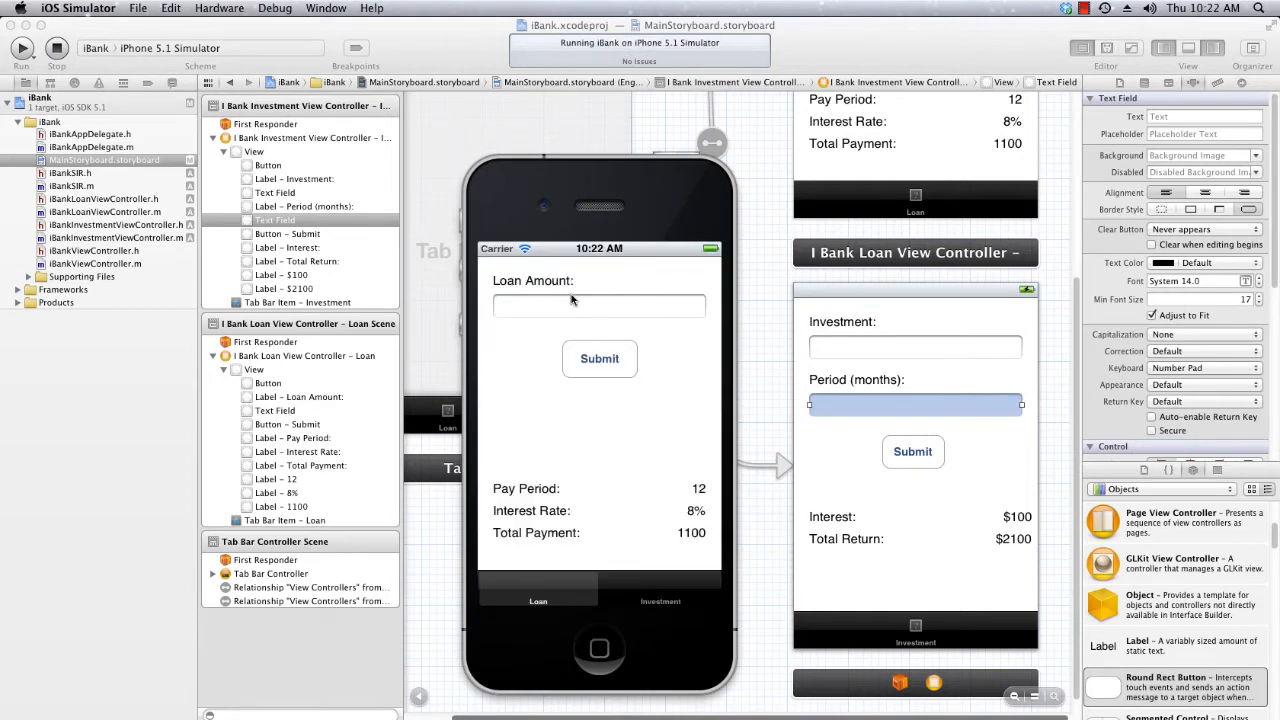
click(598, 304)
text(15588)
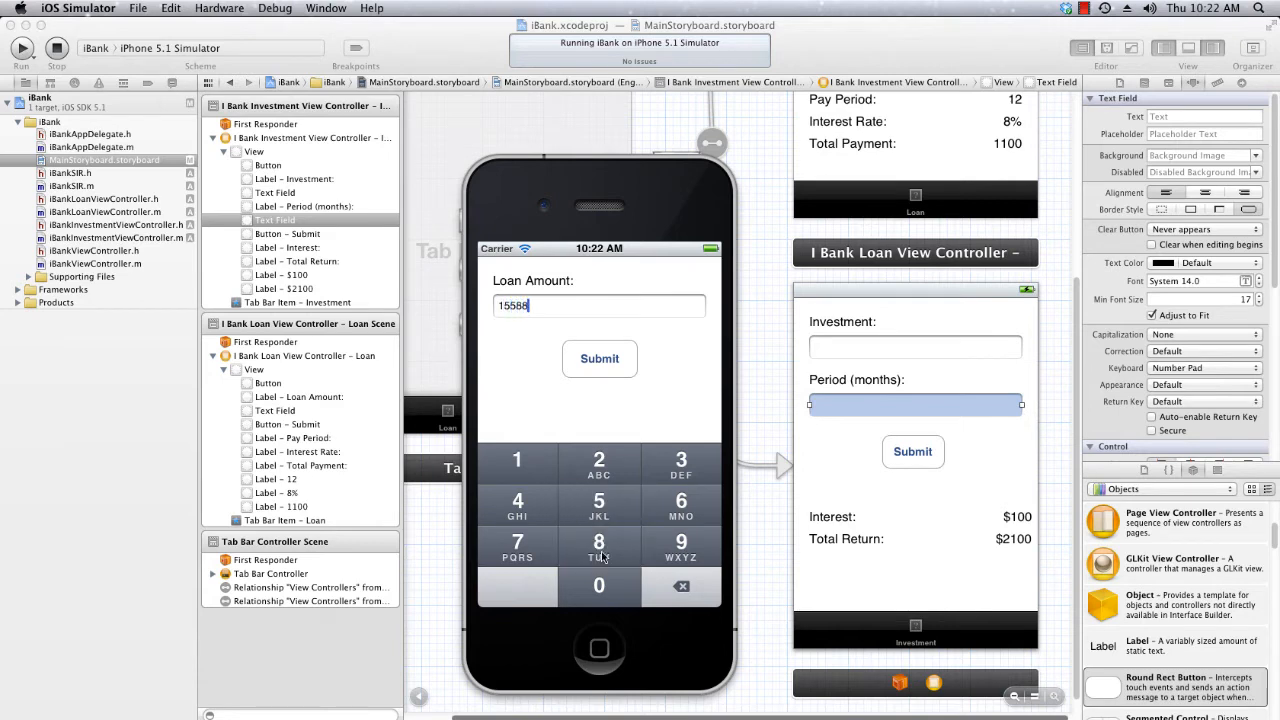
click(680, 462)
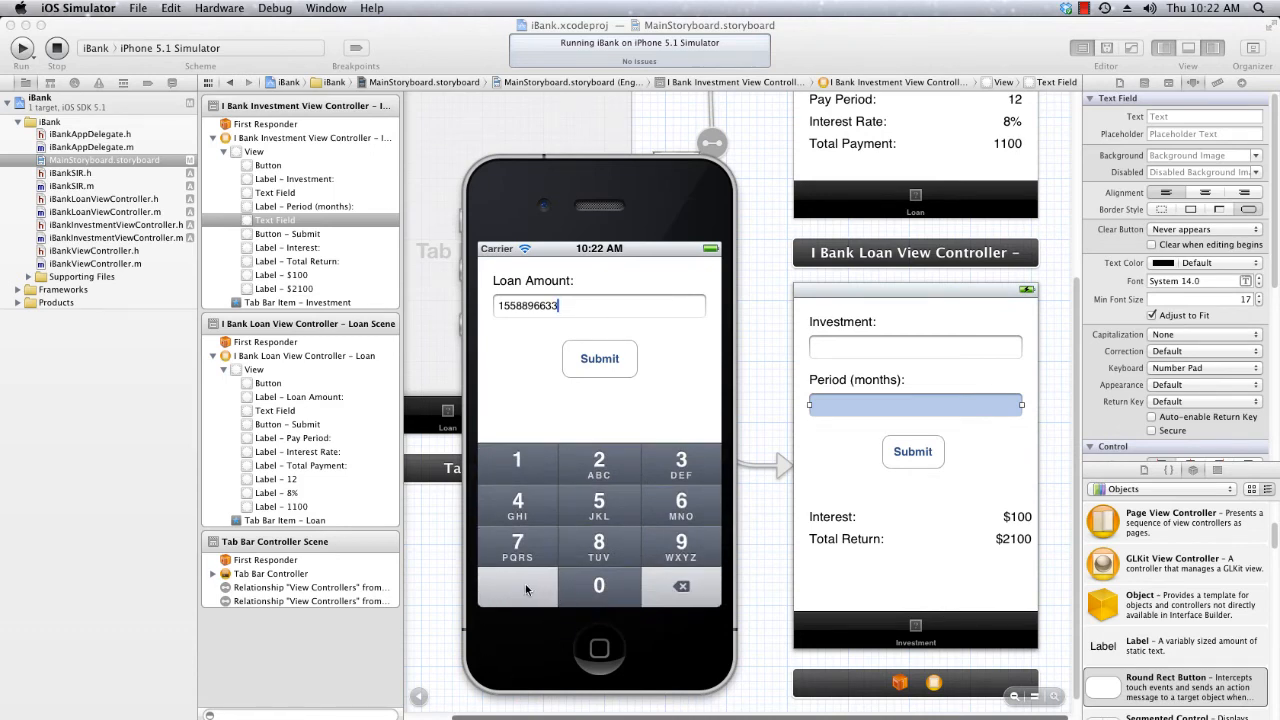
click(680, 586)
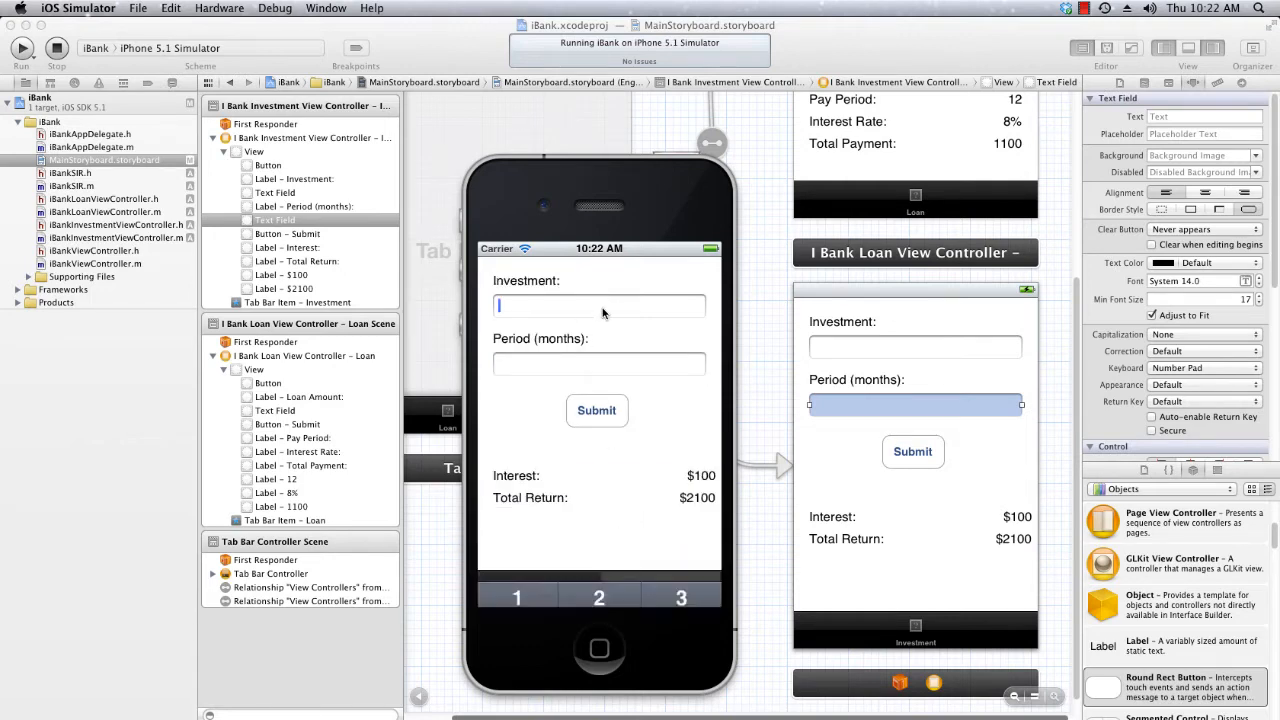
Step: Check the Investment screen's amount and Period (months) fields show the number pad, then return to Xcode
click(598, 304)
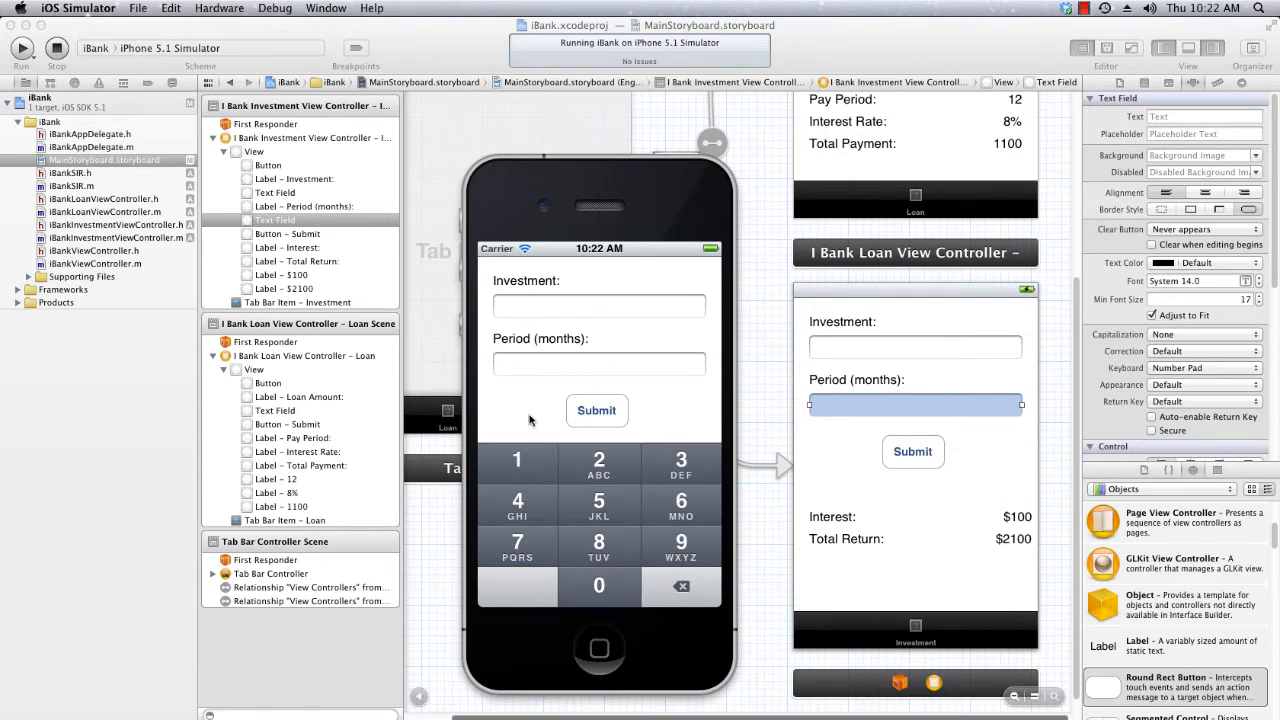
mouse_move(596, 430)
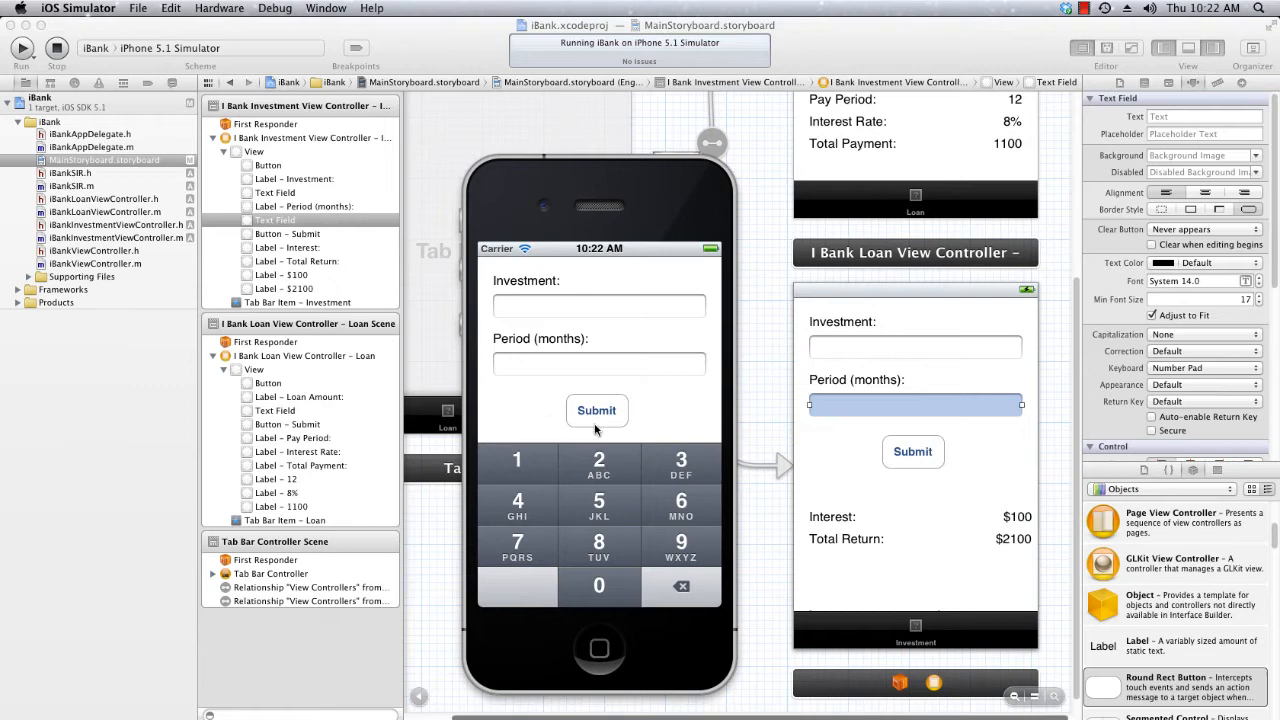
click(598, 364)
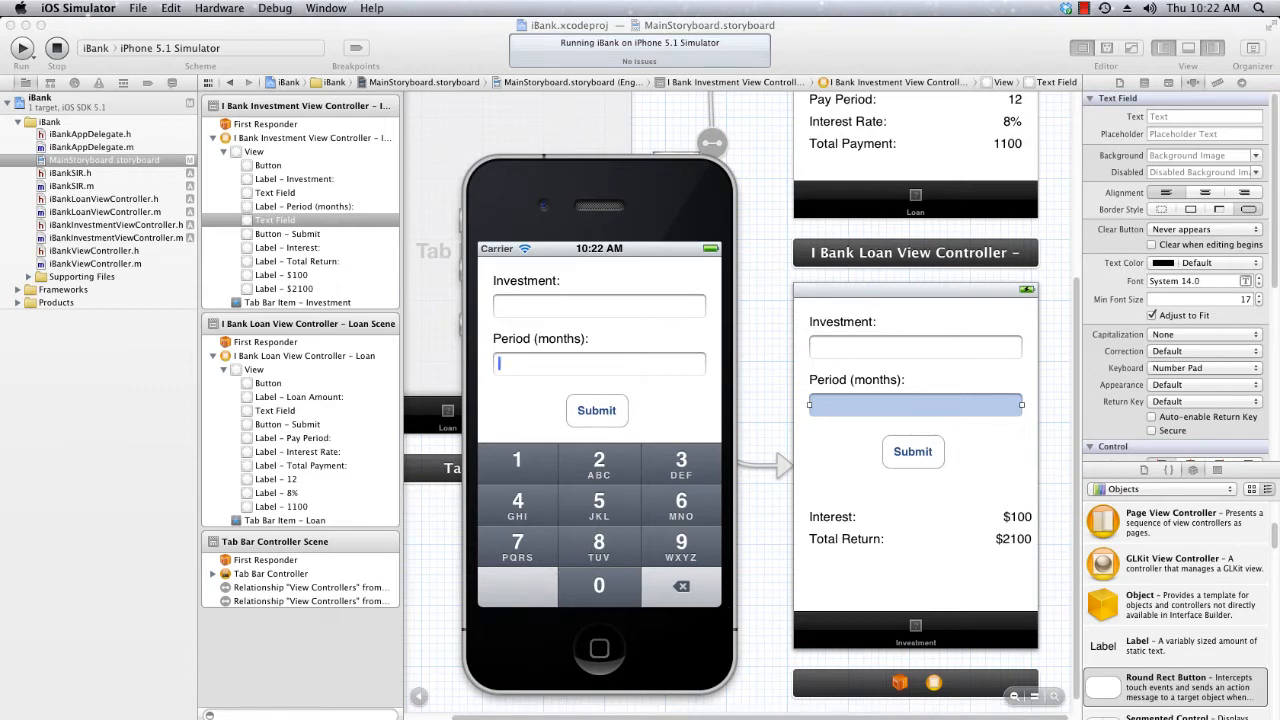
click(932, 682)
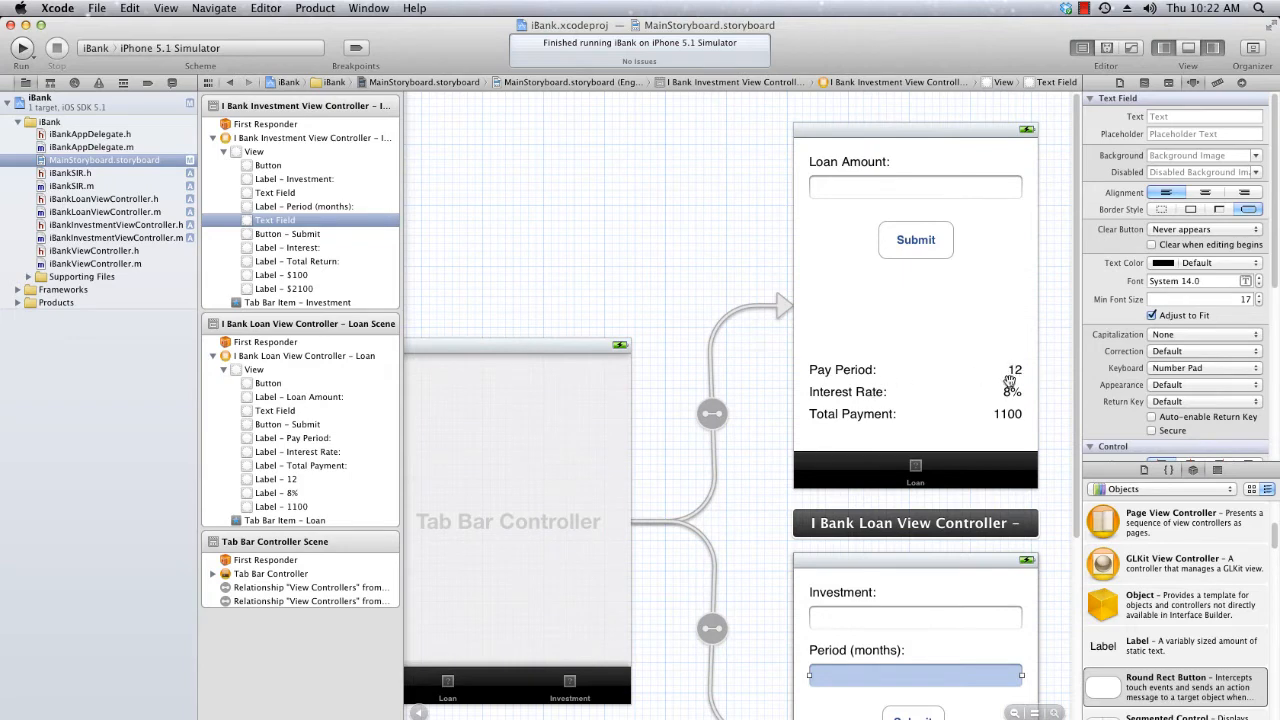
mouse_move(928, 652)
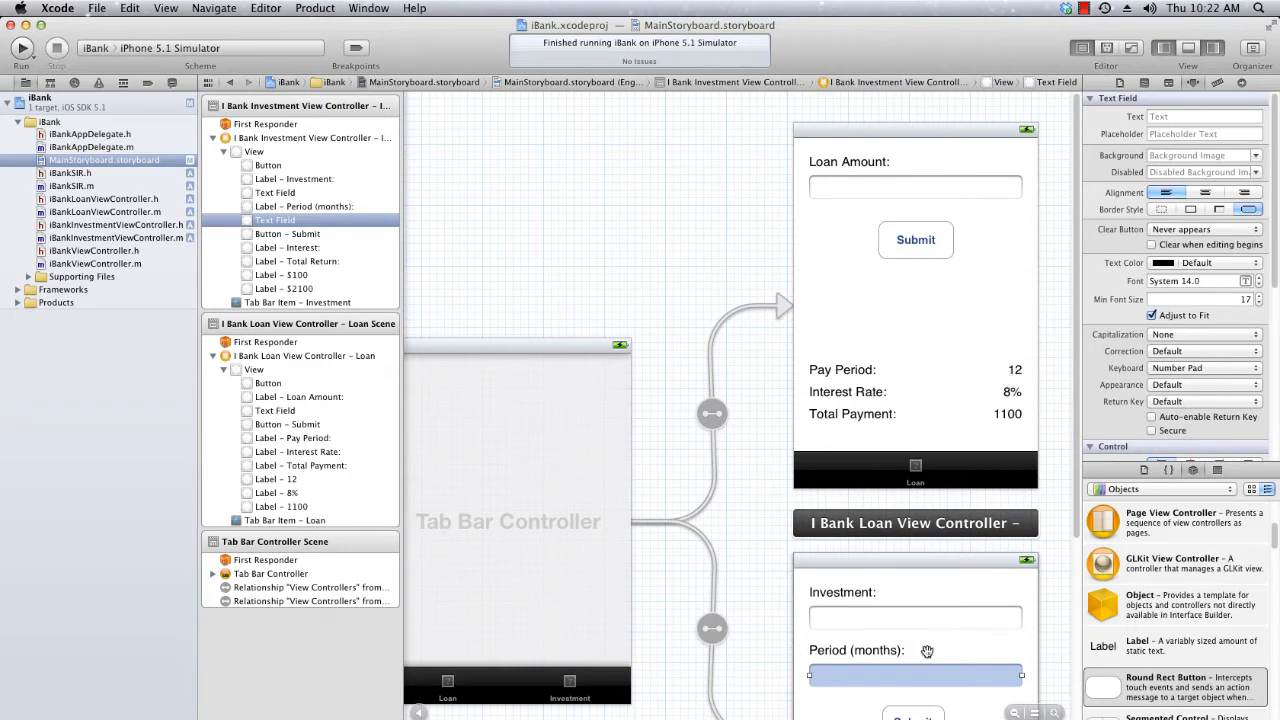
mouse_move(970, 572)
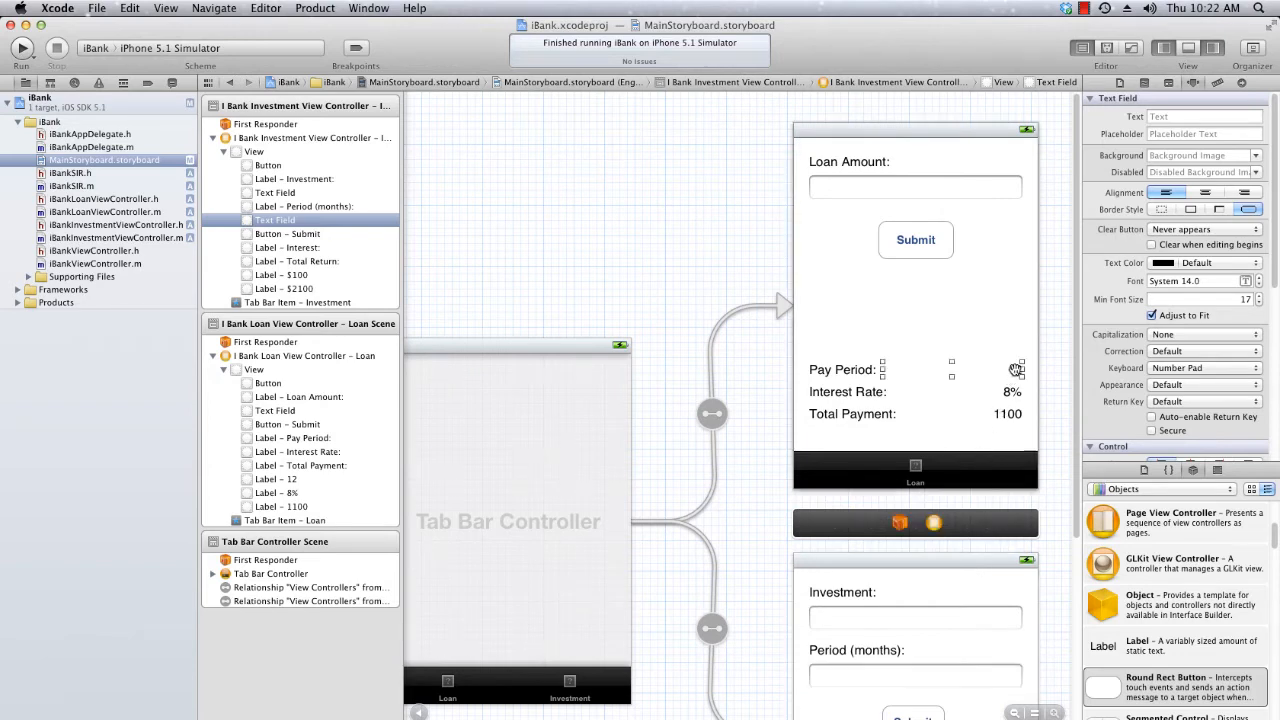
Step: Clear the placeholder values from the Pay Period and Total Return result labels
click(290, 480)
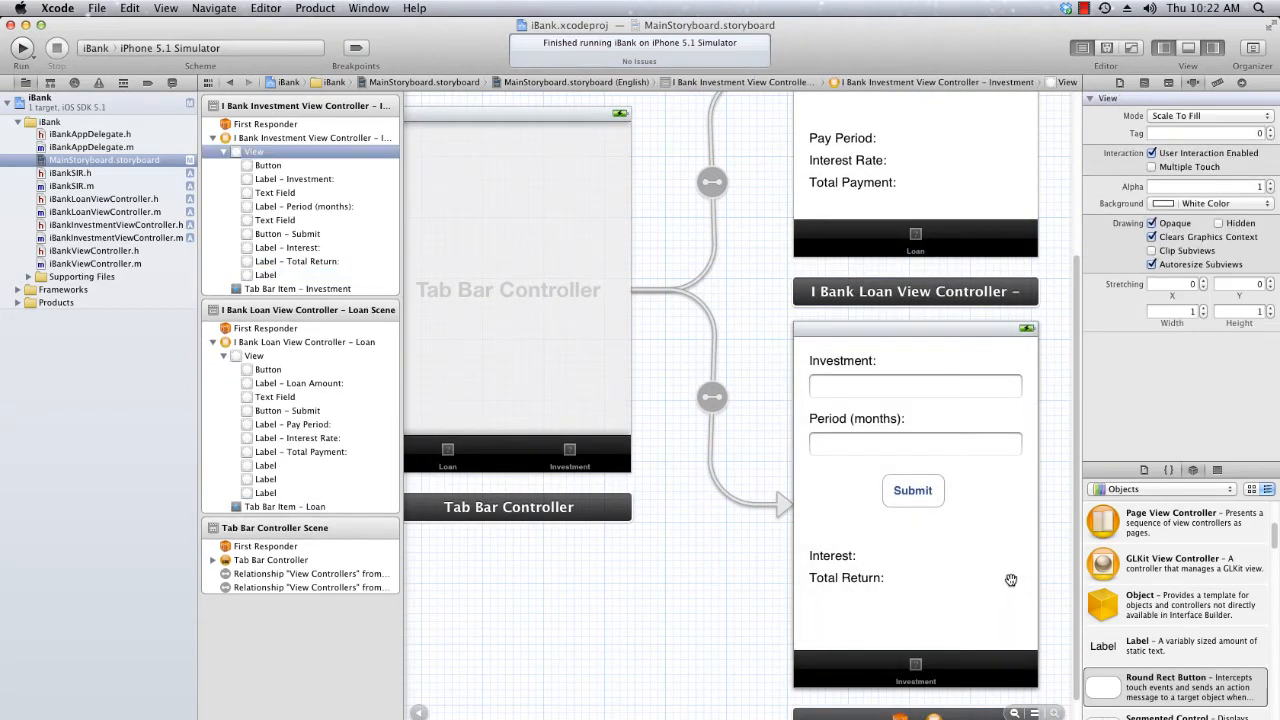
click(1016, 576)
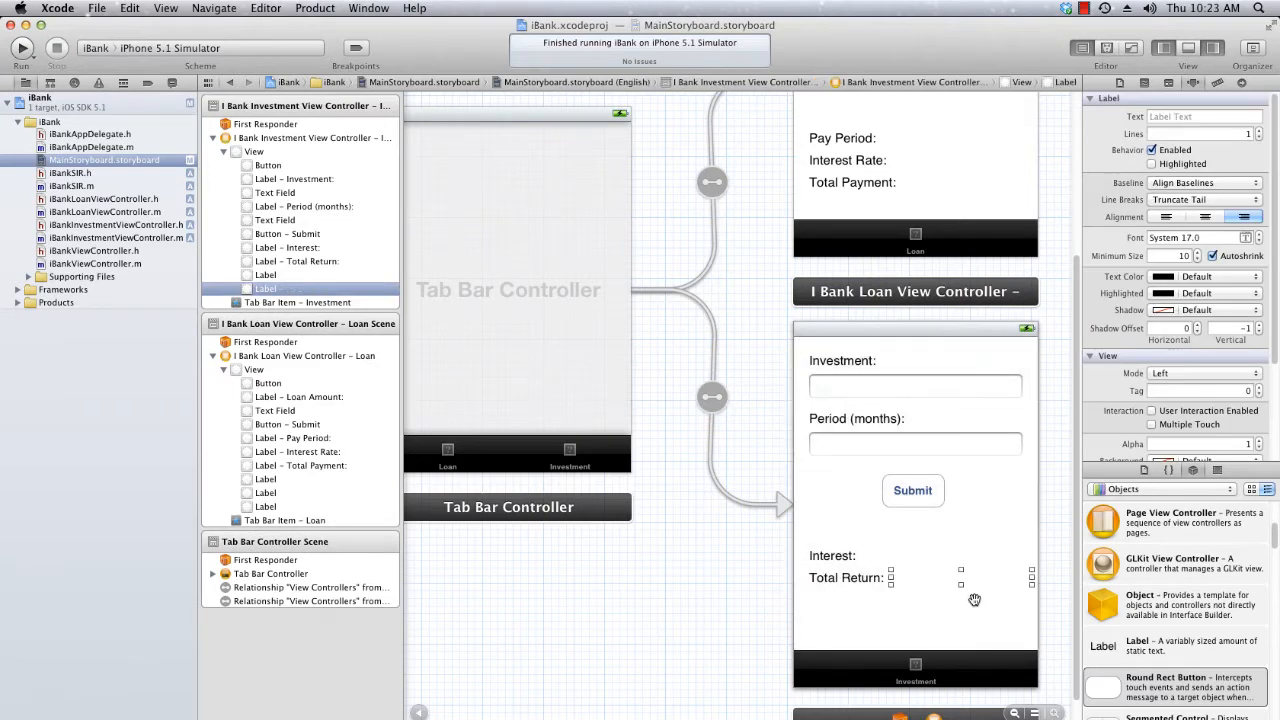
click(268, 164)
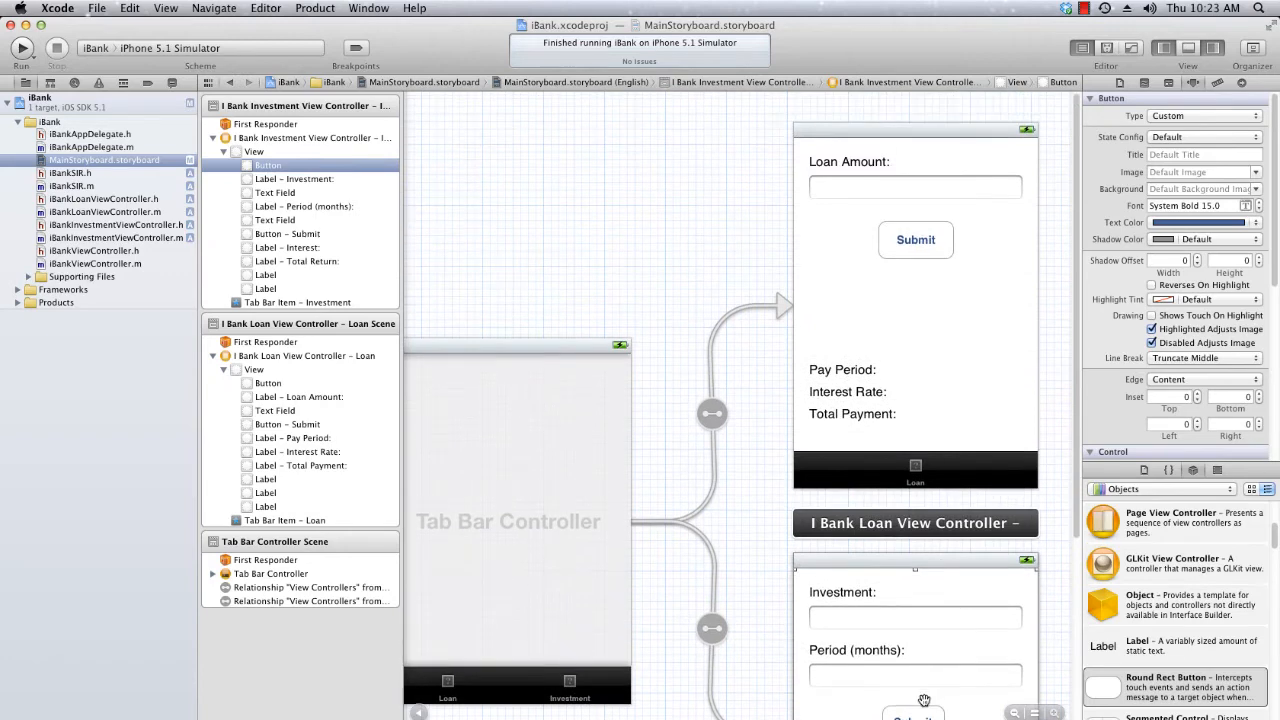
Step: Set the Loan screen's Submit button to 100 wide by 50 high in the Size inspector
click(284, 232)
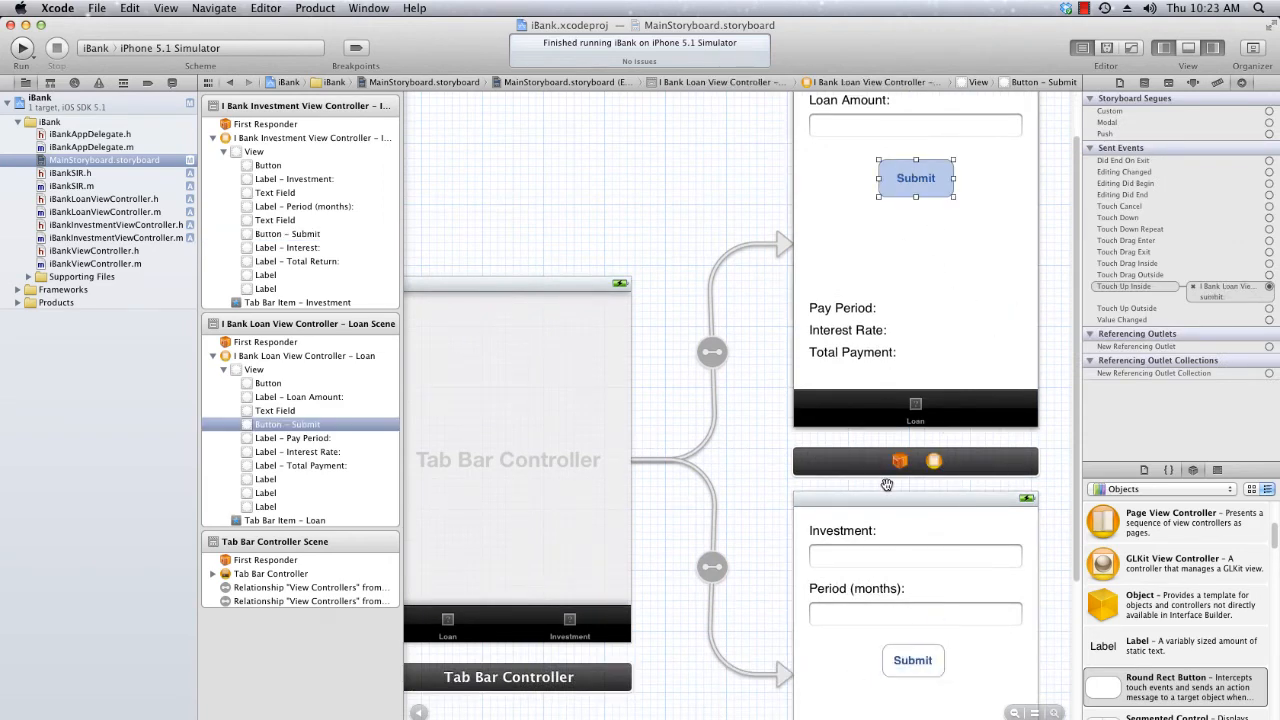
click(1216, 82)
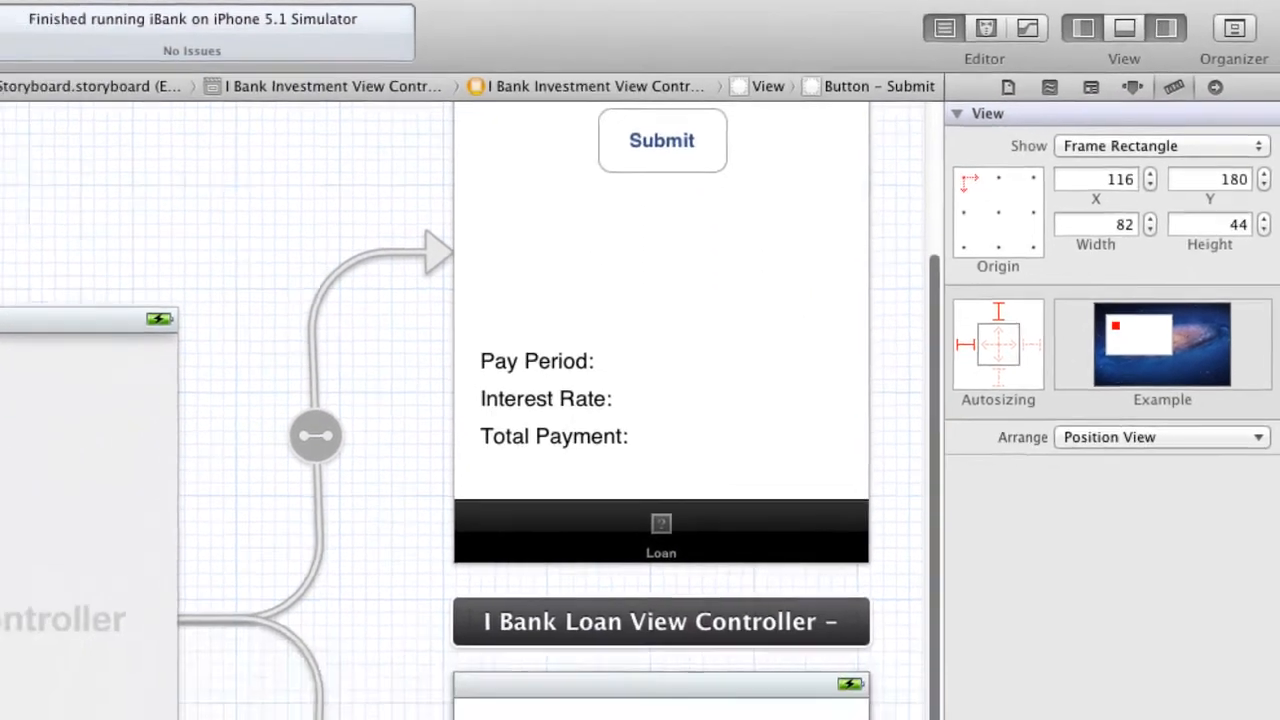
scroll(down, 3)
text(50)
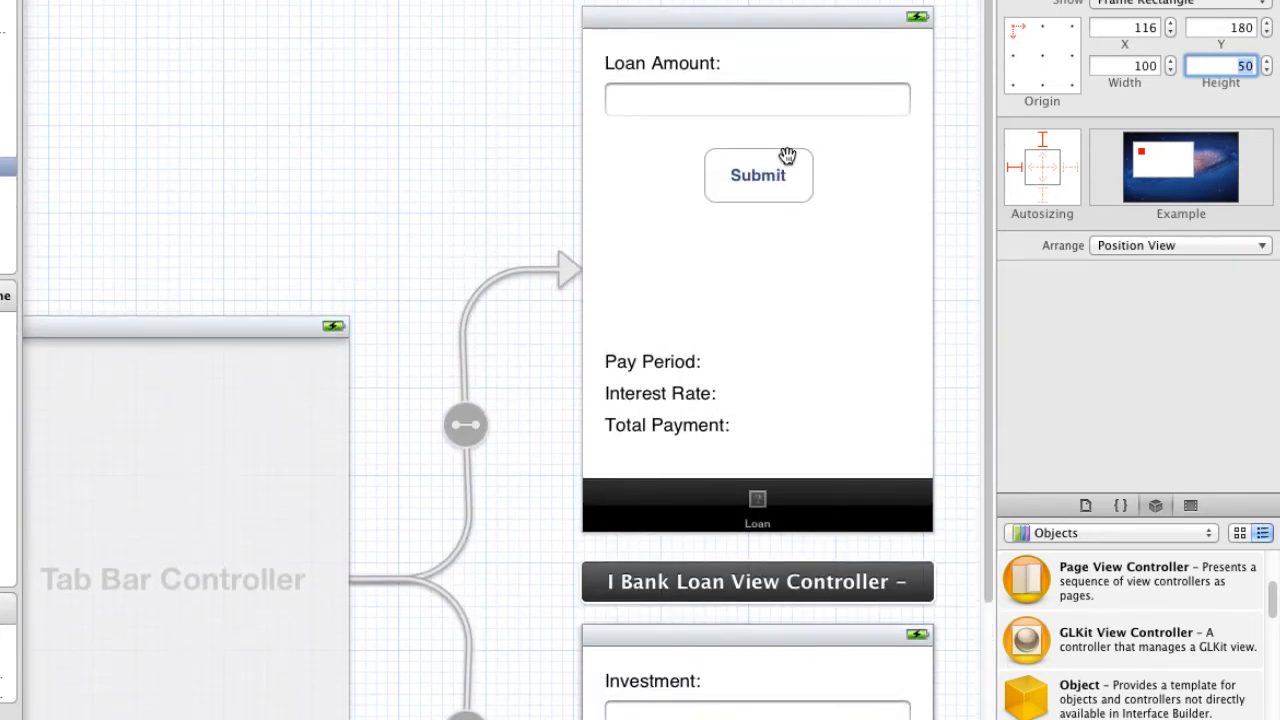
scroll(down, 3)
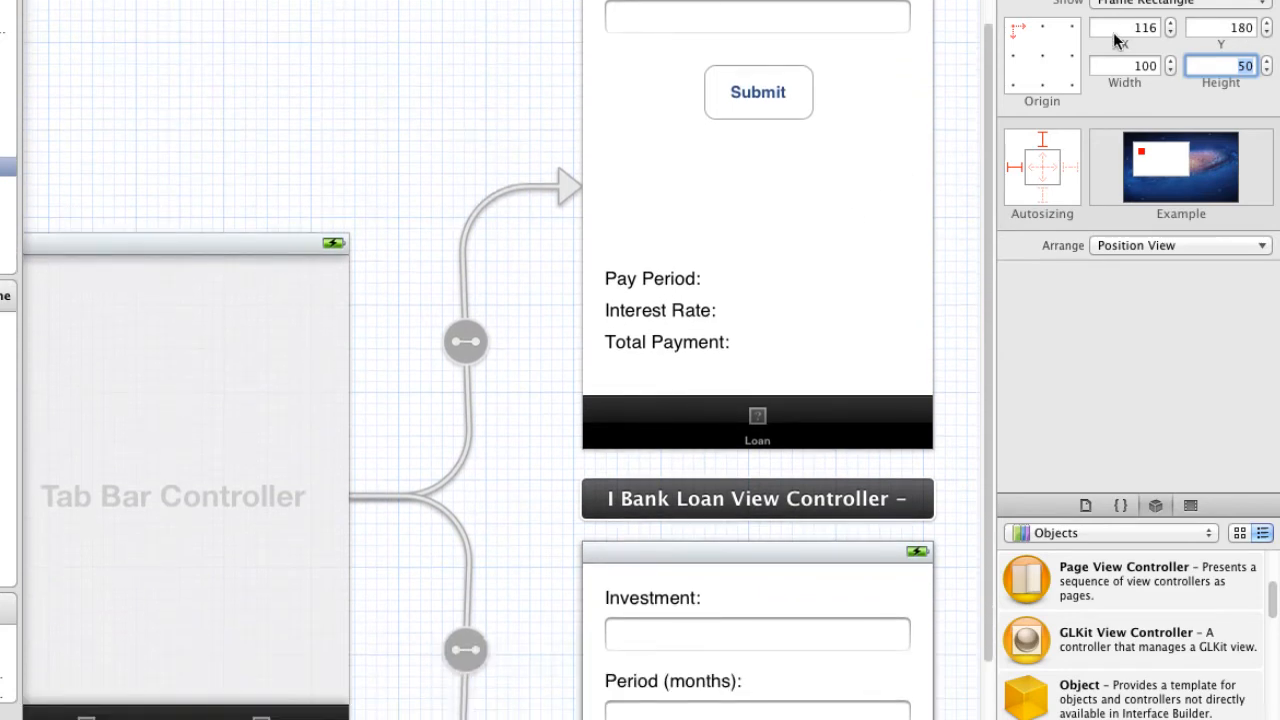
mouse_move(1144, 36)
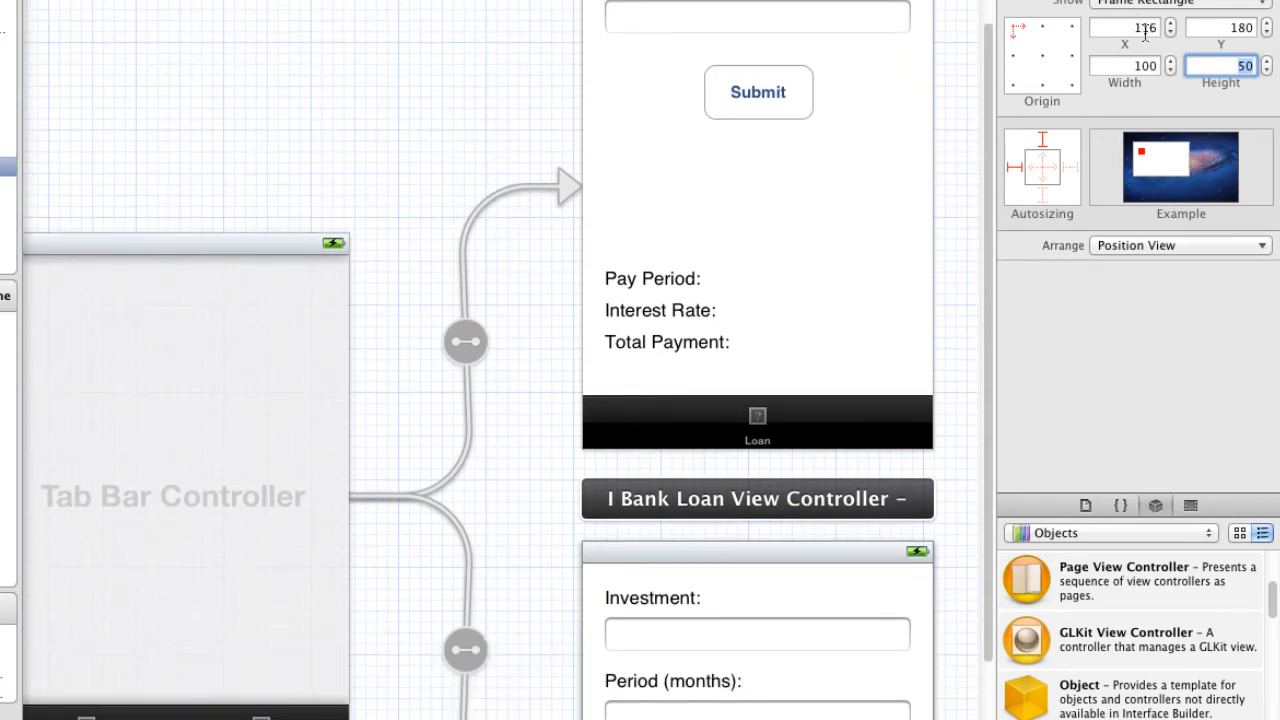
click(758, 92)
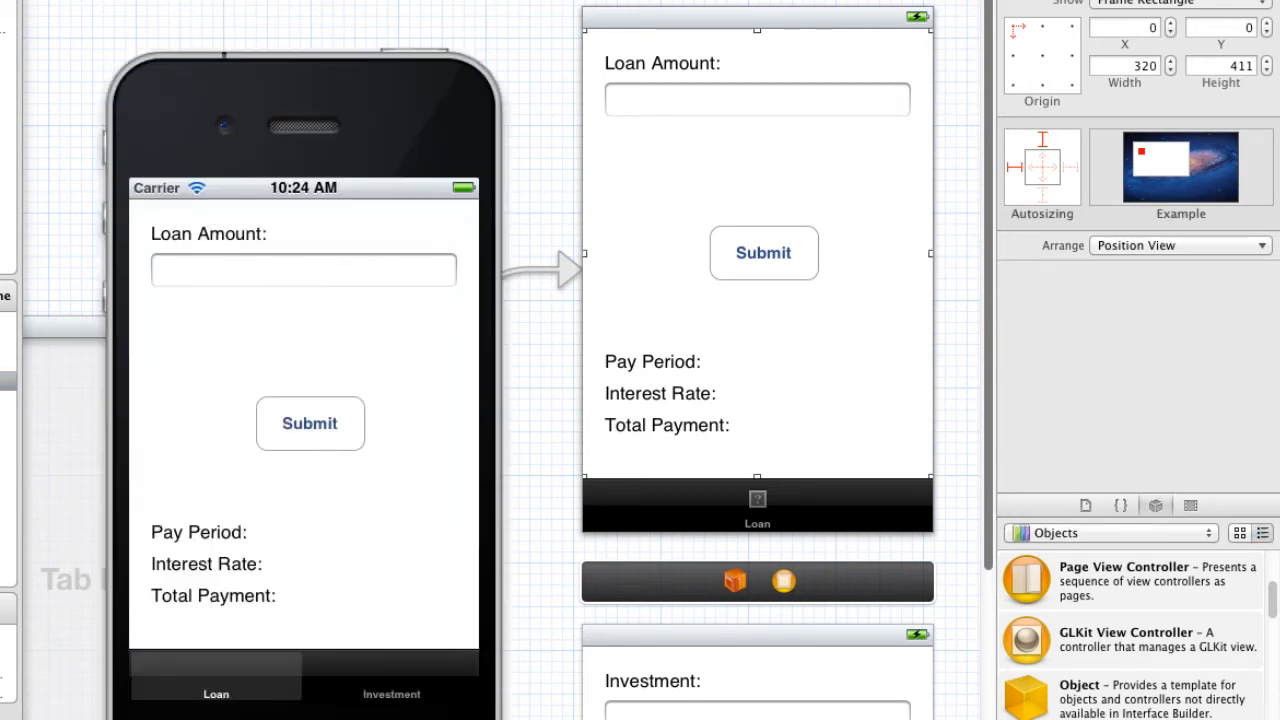
click(392, 694)
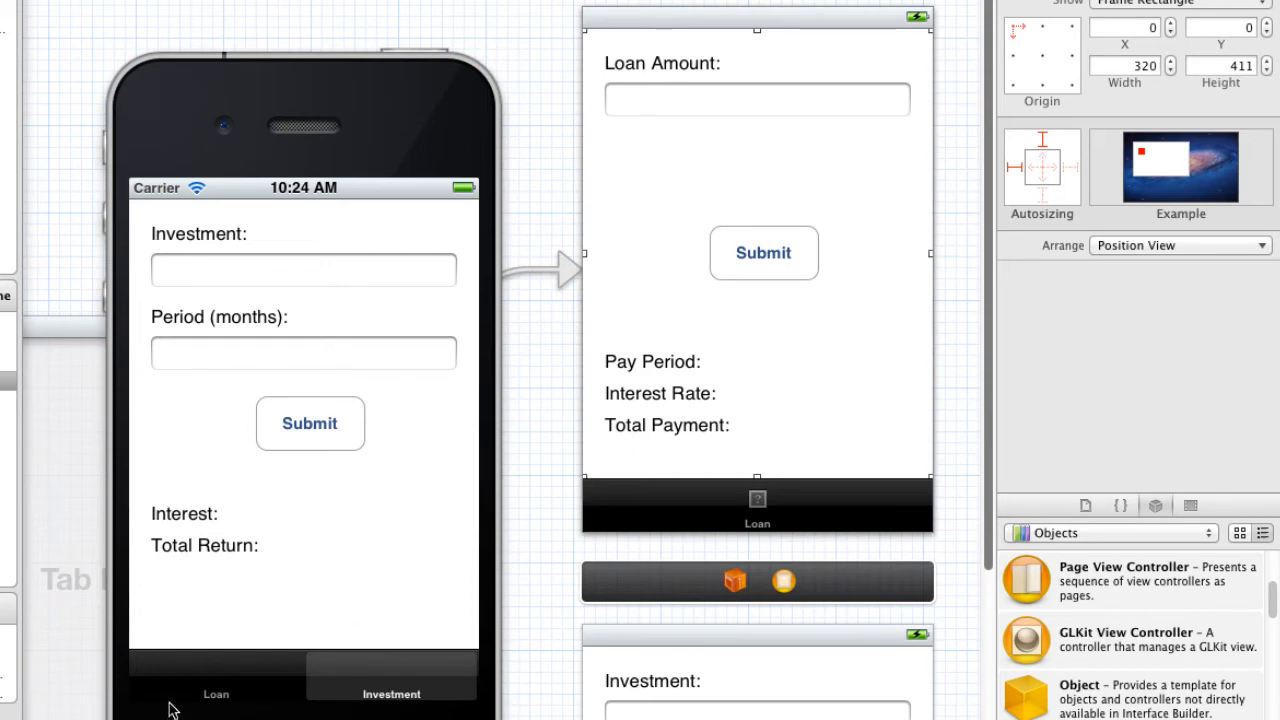
mouse_move(316, 684)
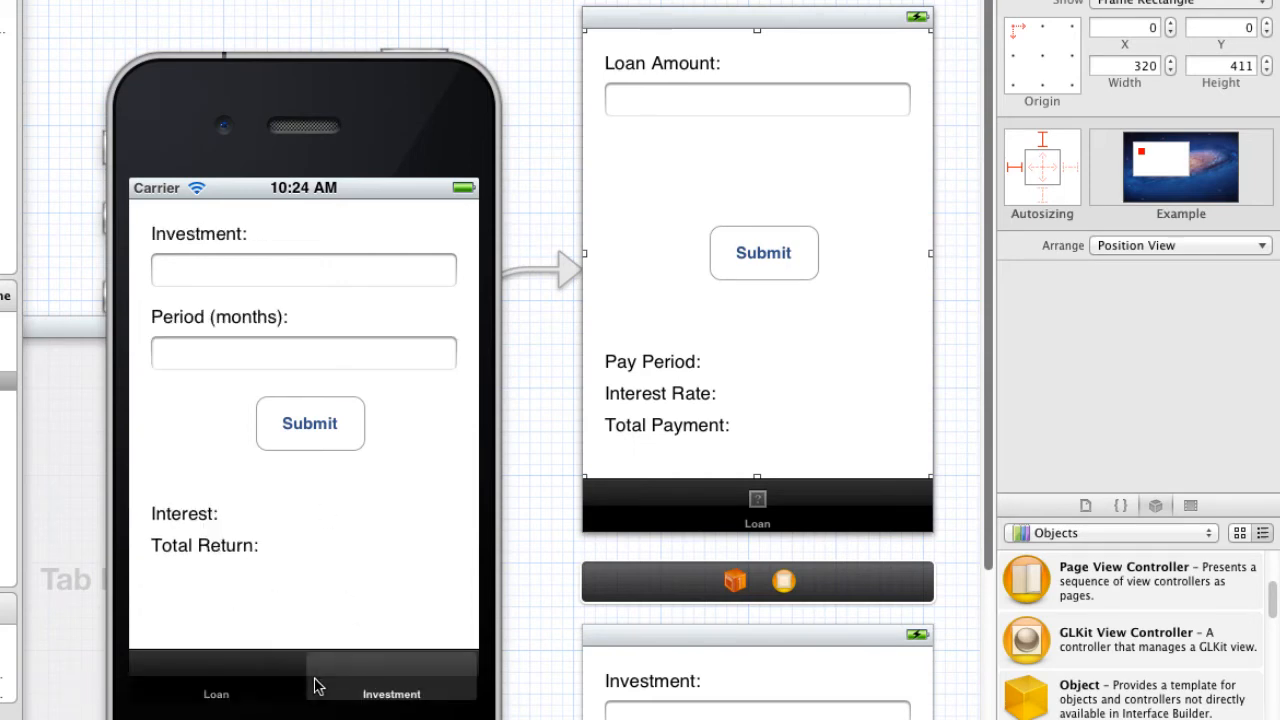
mouse_move(332, 688)
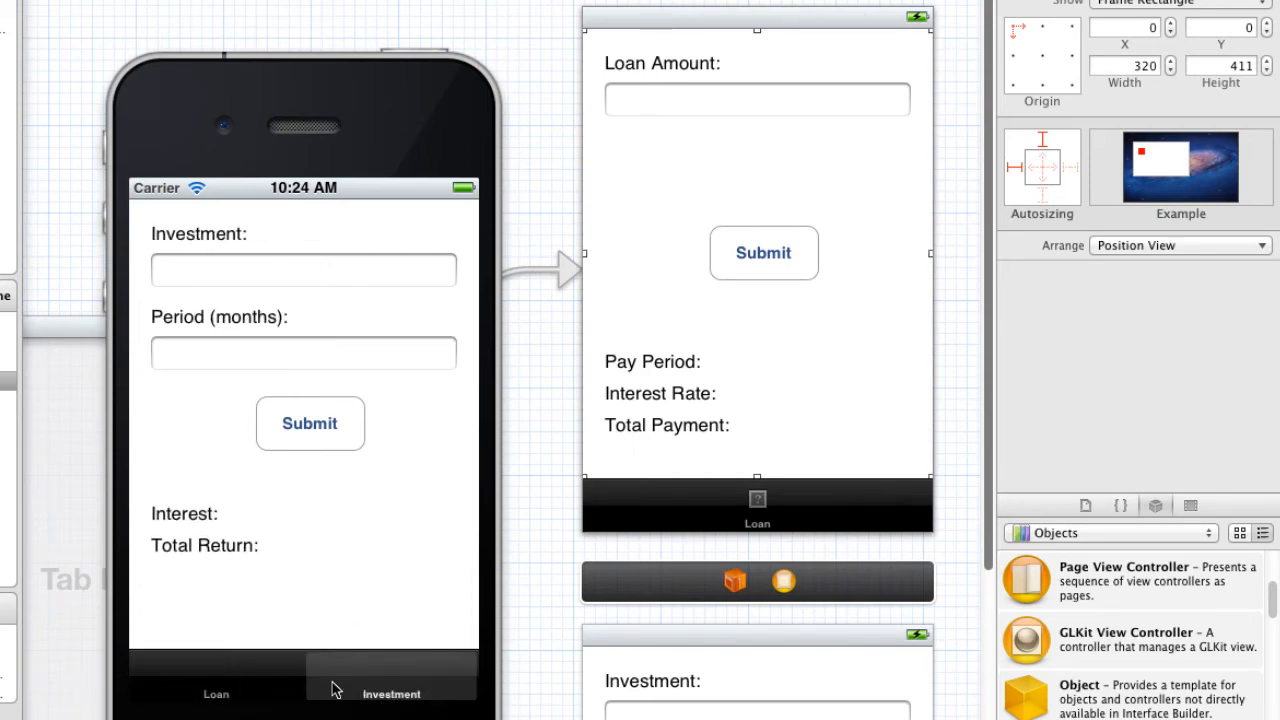
click(216, 692)
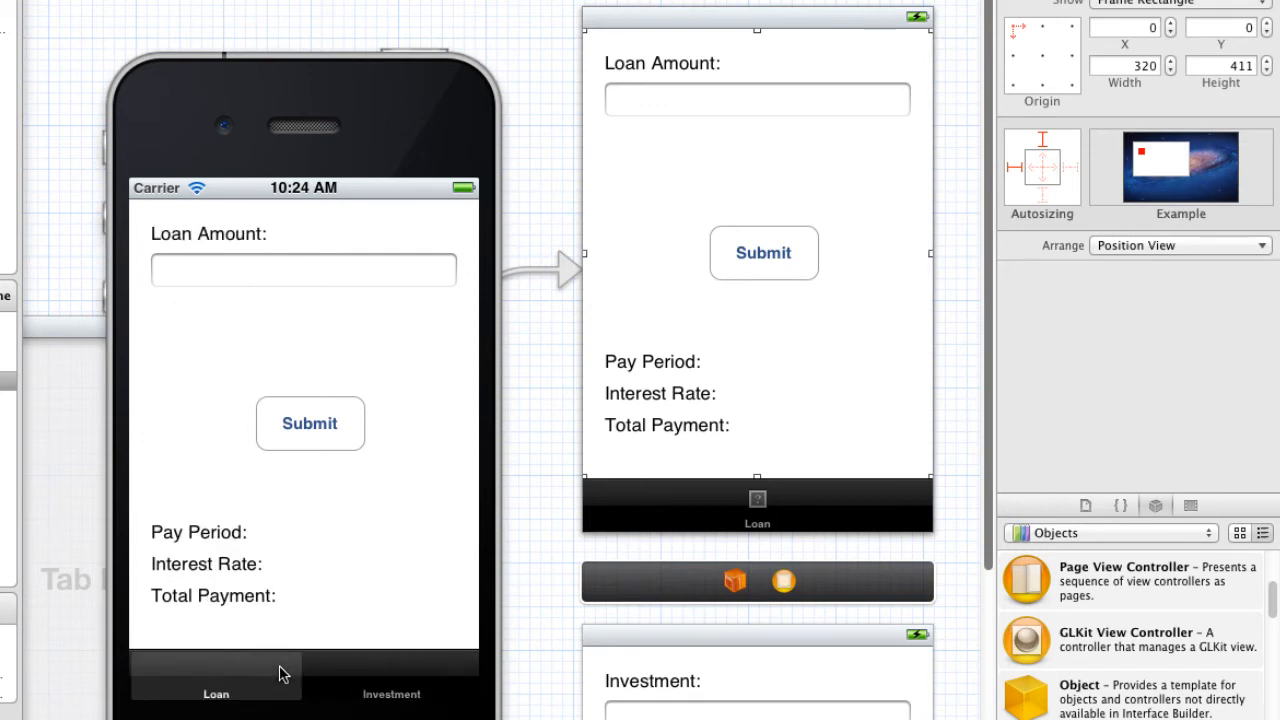
click(392, 694)
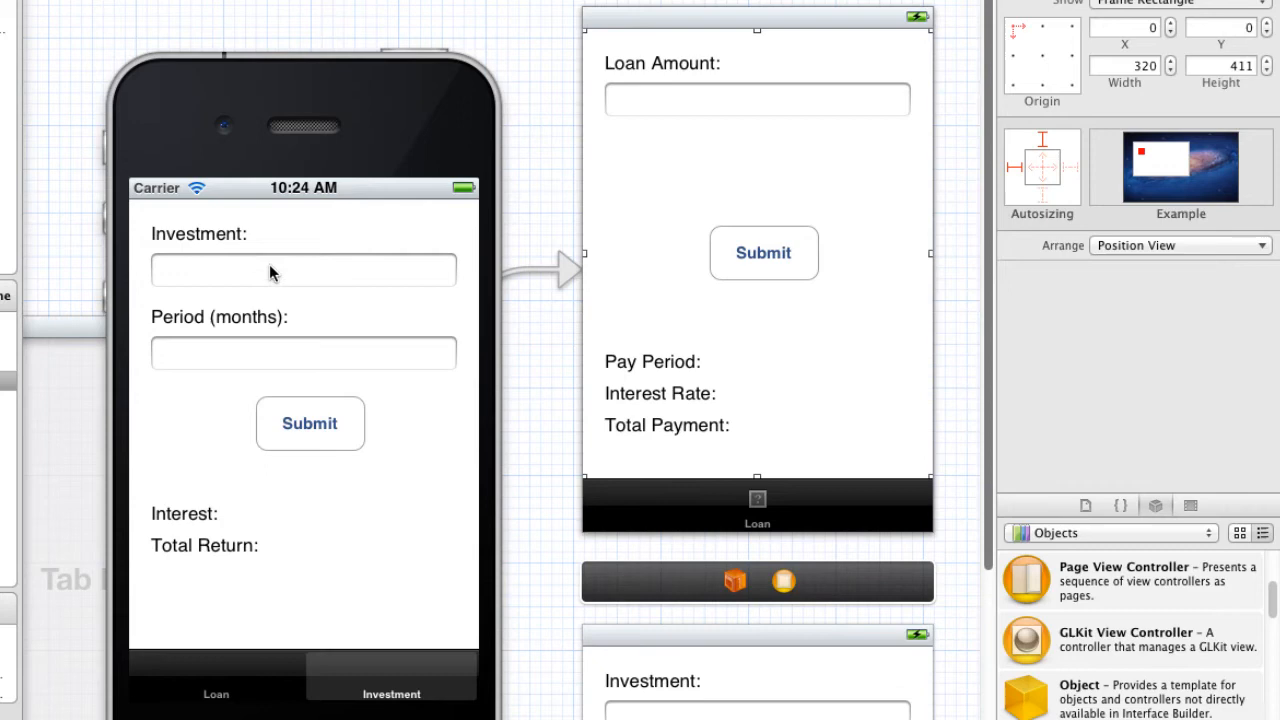
click(216, 694)
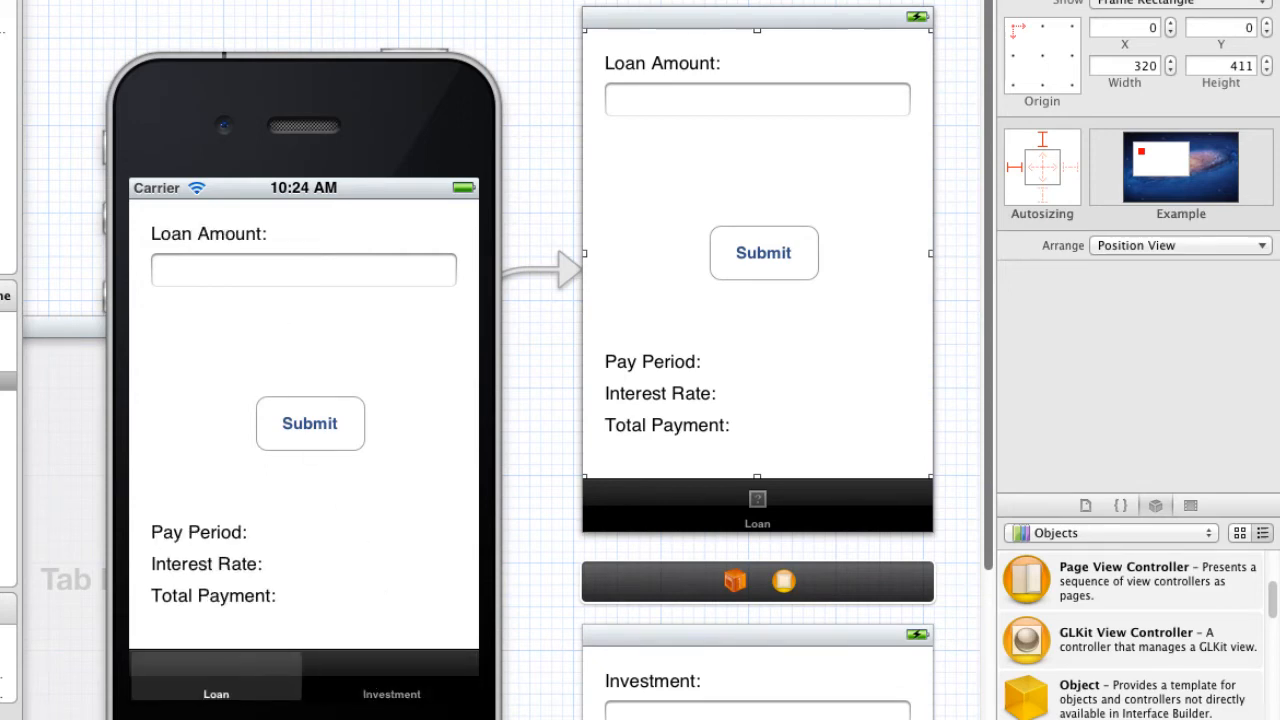
mouse_move(274, 512)
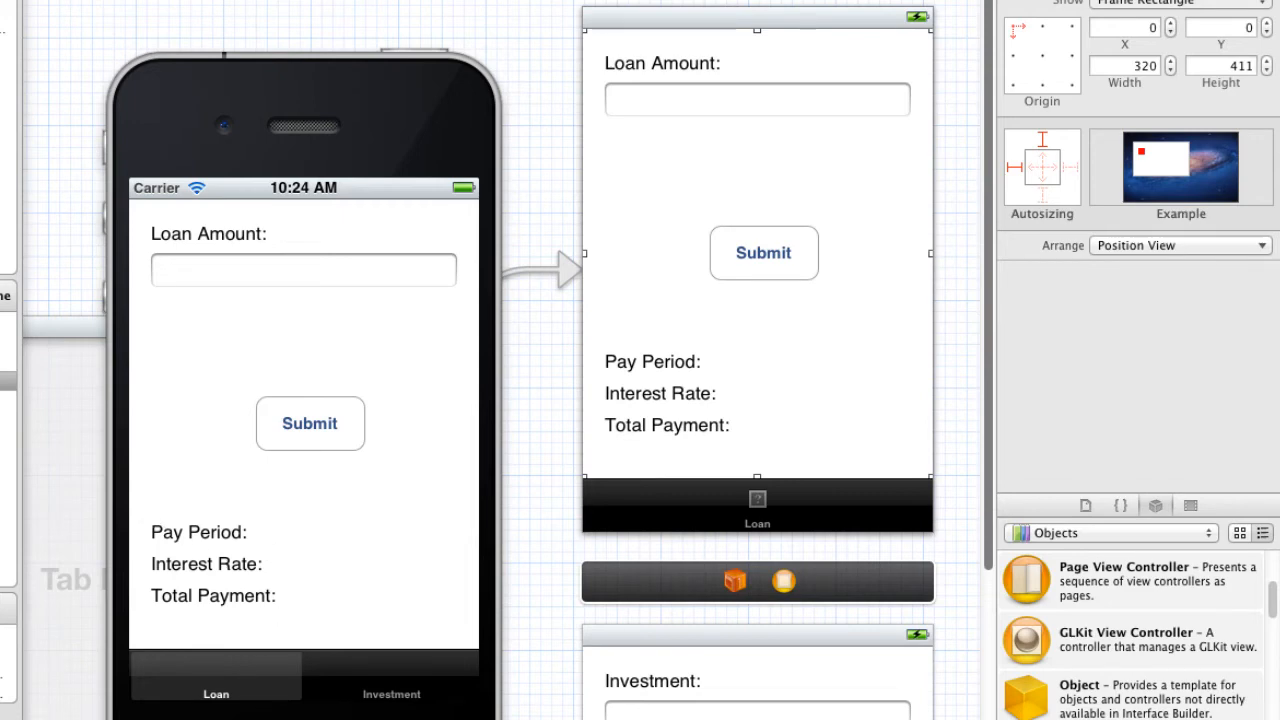
scroll(down, 3)
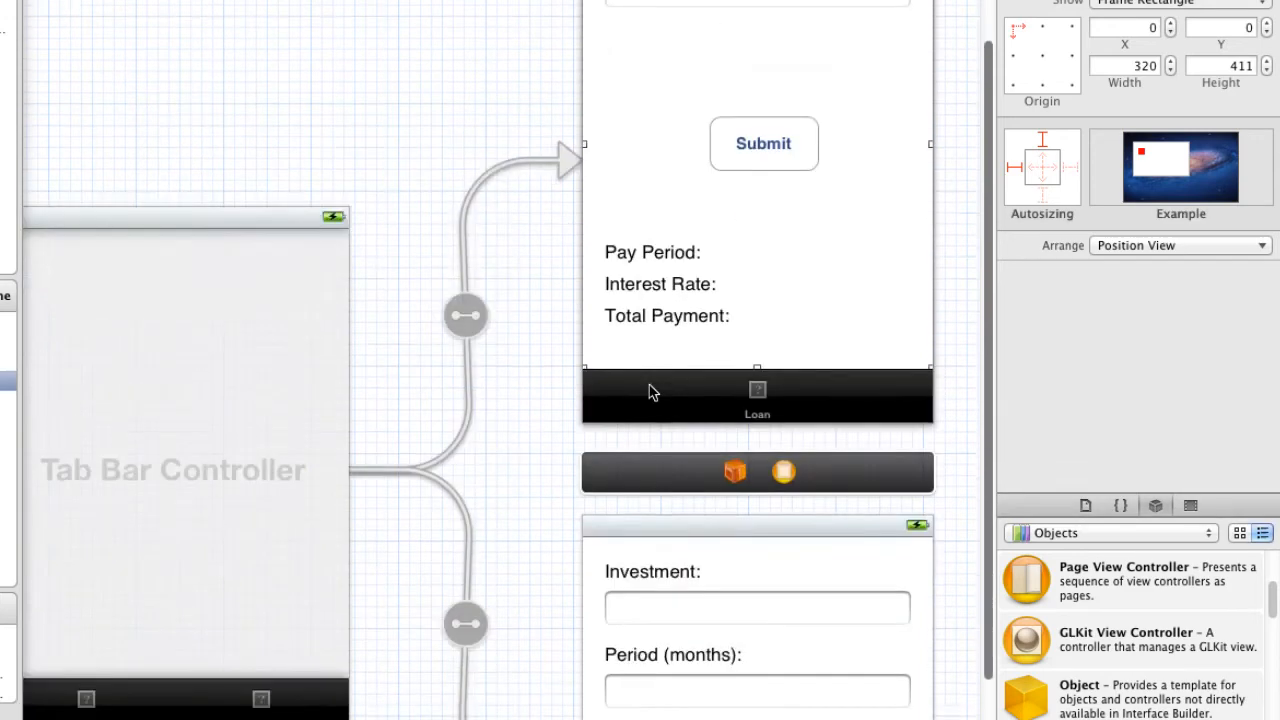
scroll(down, 3)
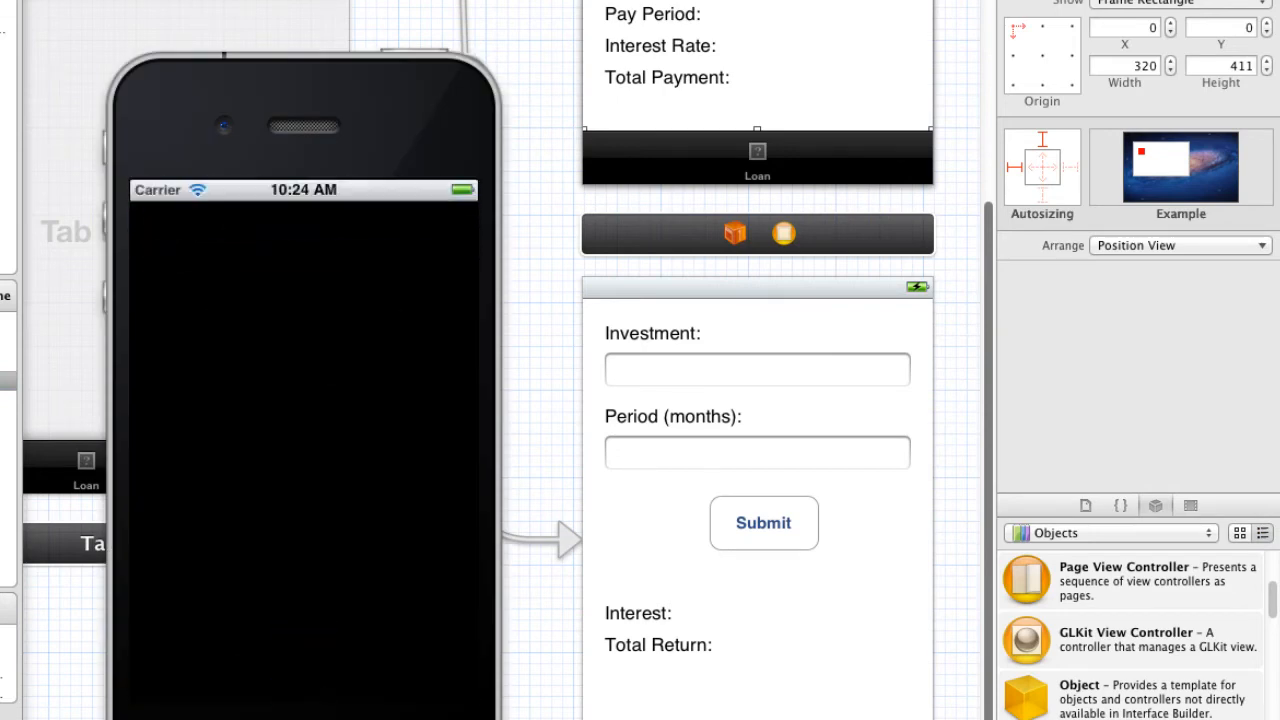
click(392, 694)
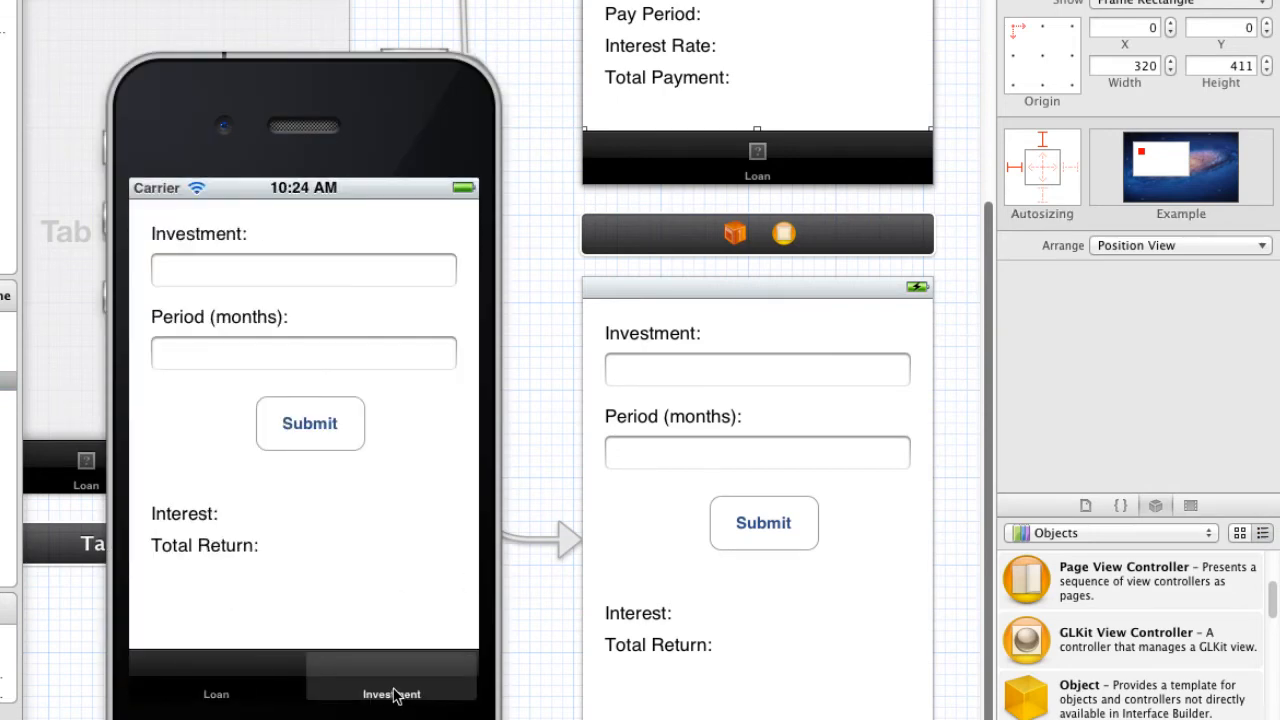
click(216, 694)
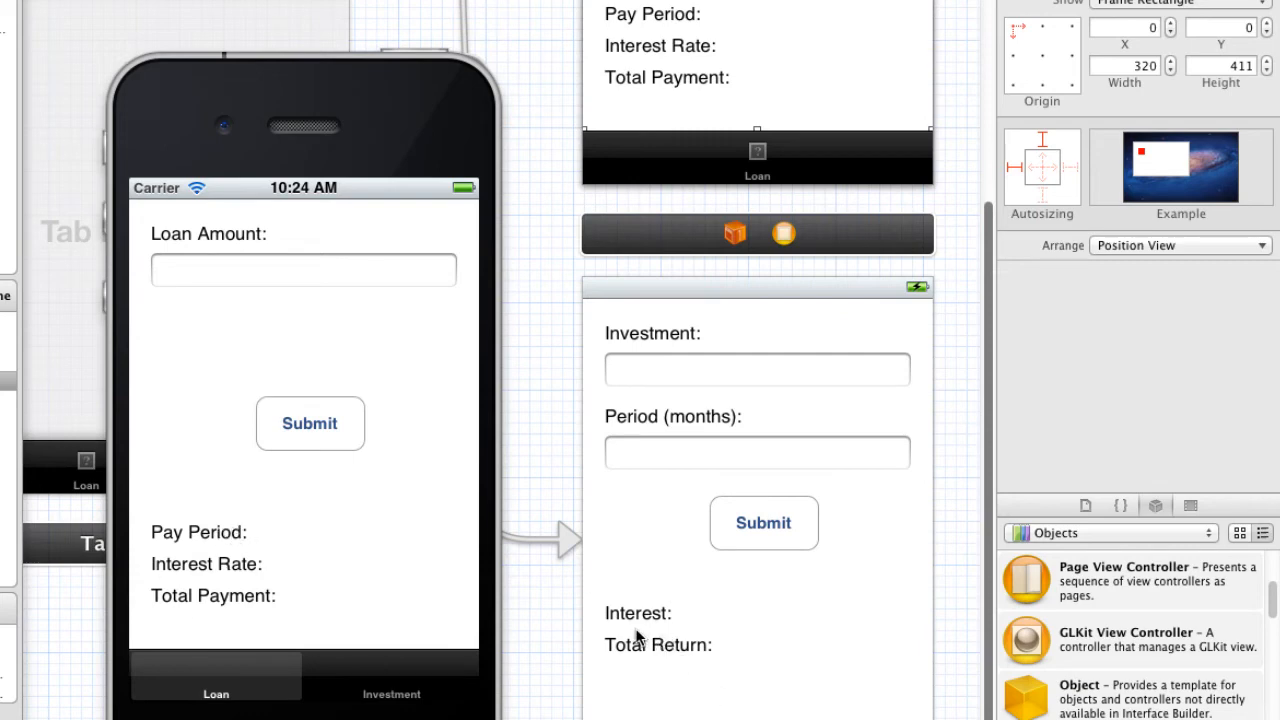
mouse_move(638, 636)
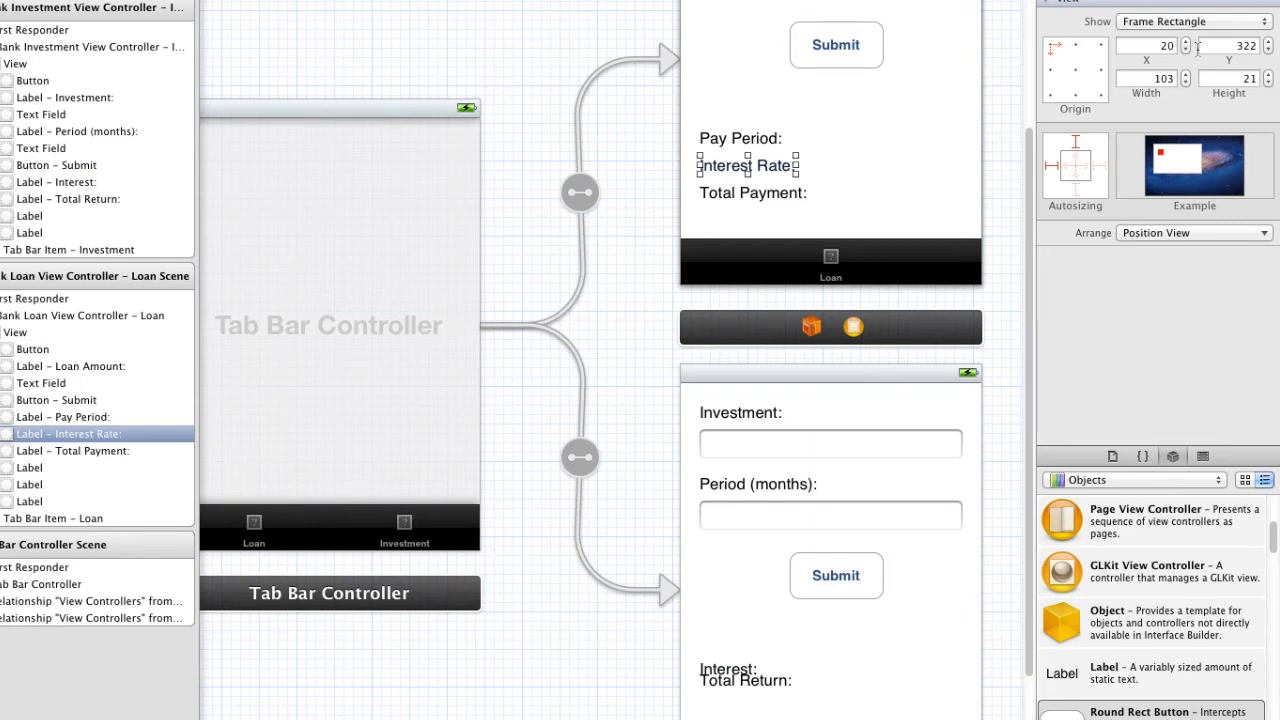
mouse_move(756, 684)
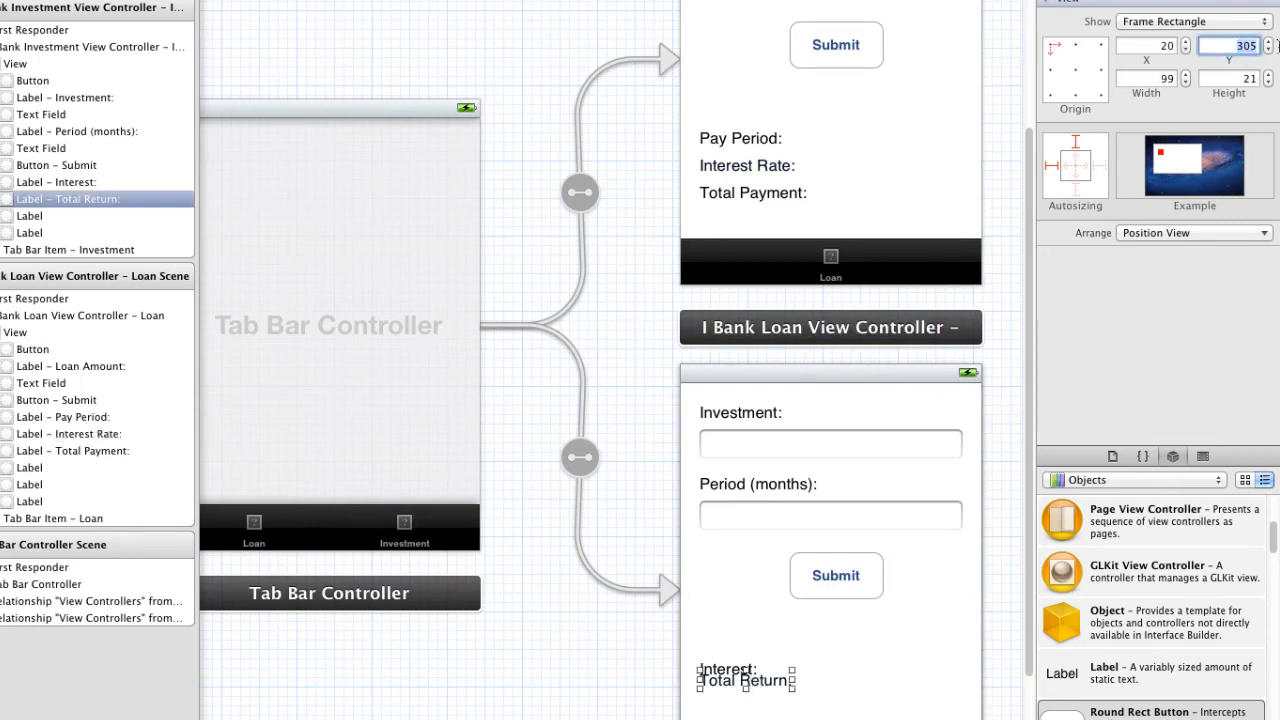
Step: Move Total Return to Y 322 below Interest and select the blank result labels beside them
click(1270, 50)
text(322)
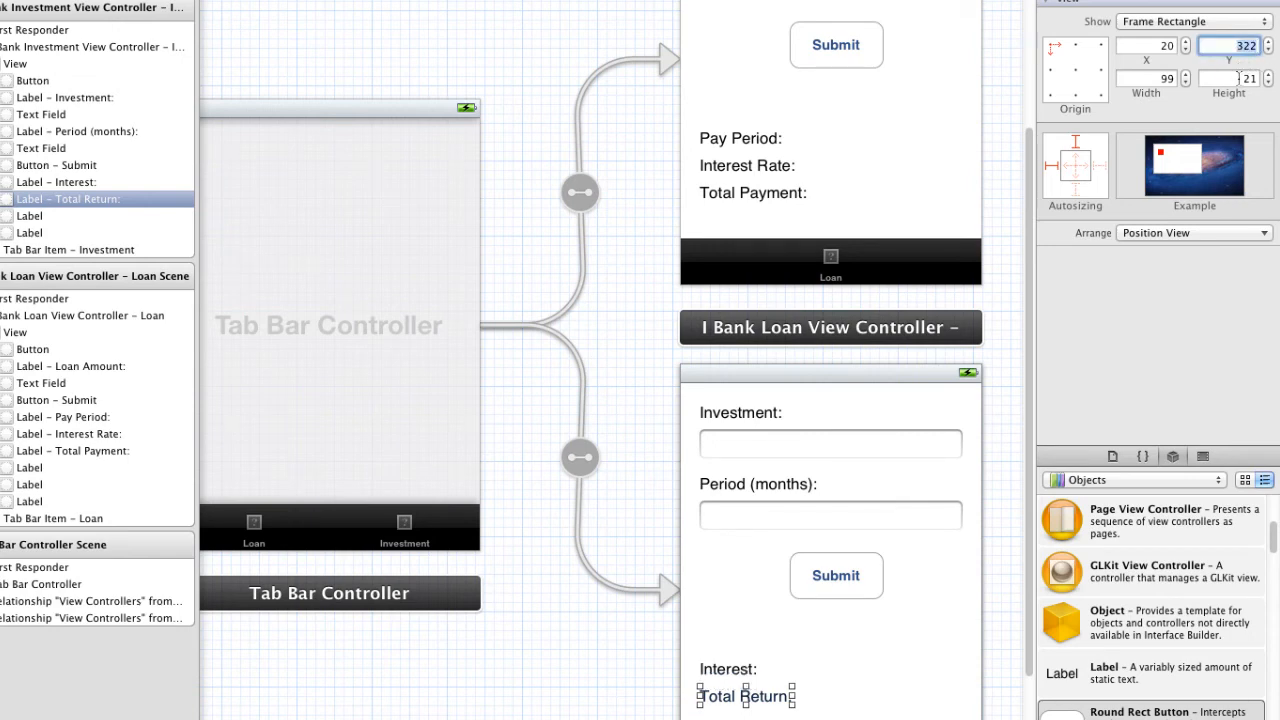
mouse_move(908, 648)
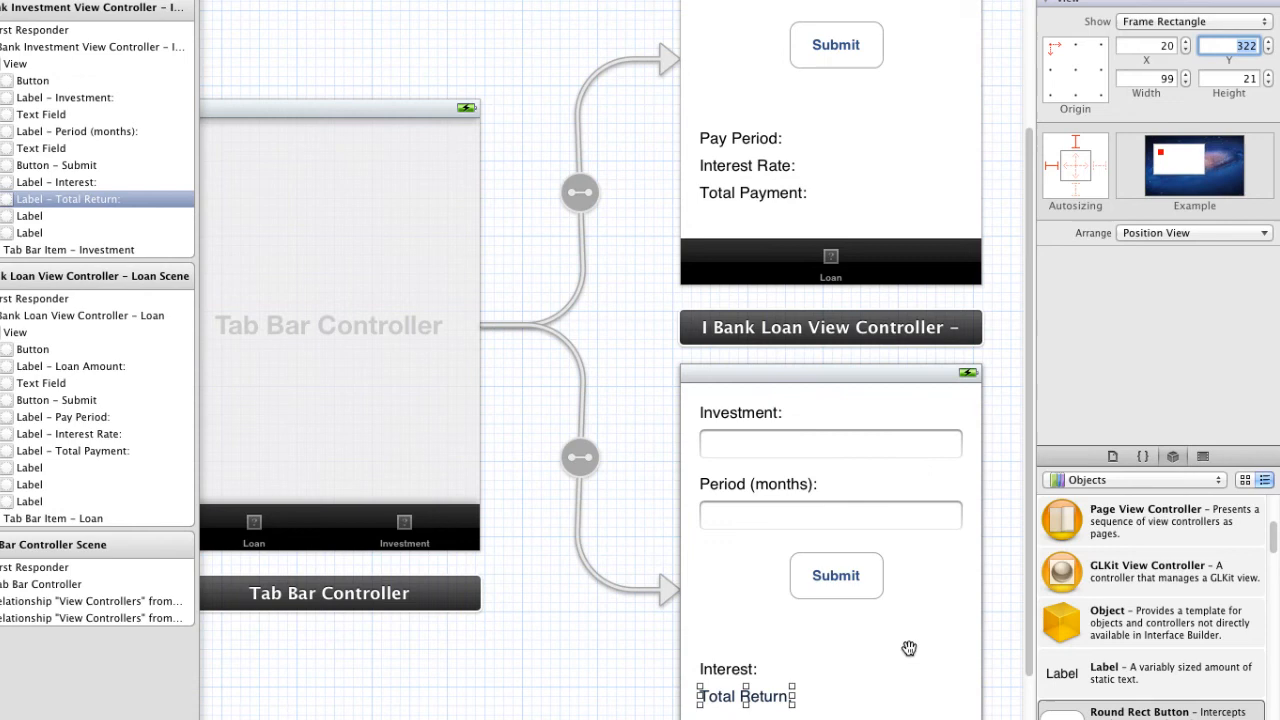
click(36, 216)
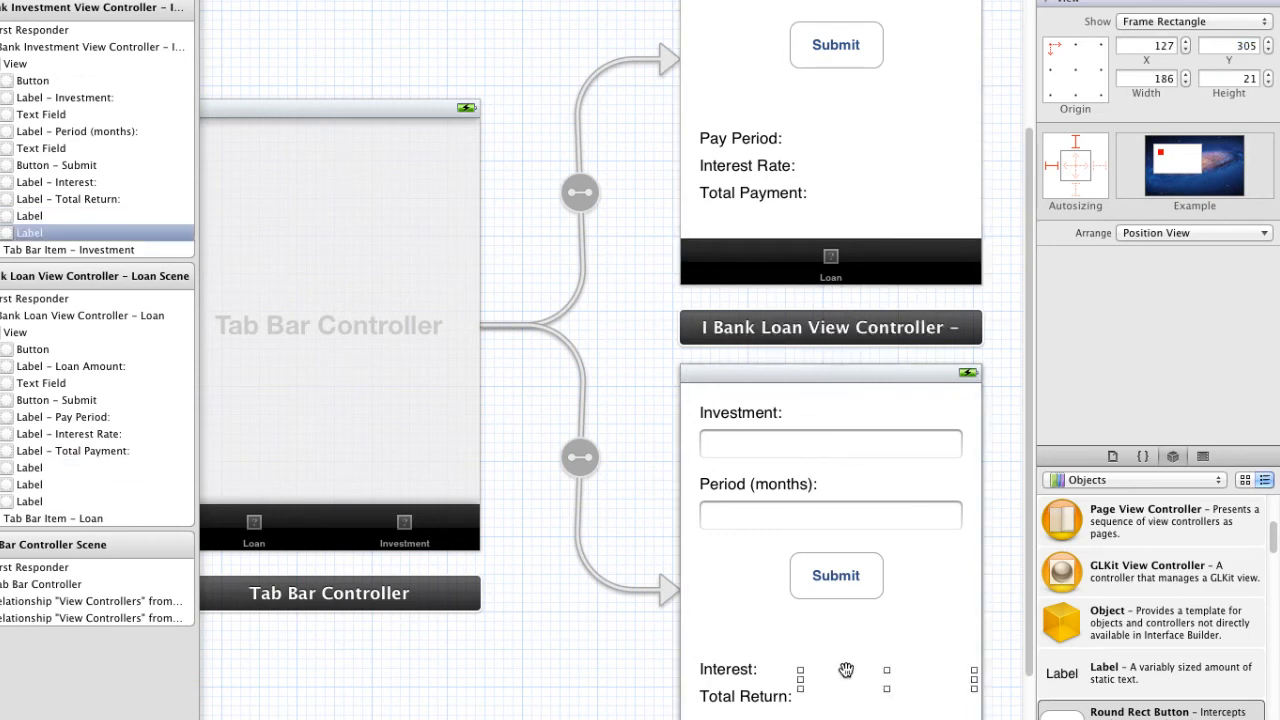
click(740, 138)
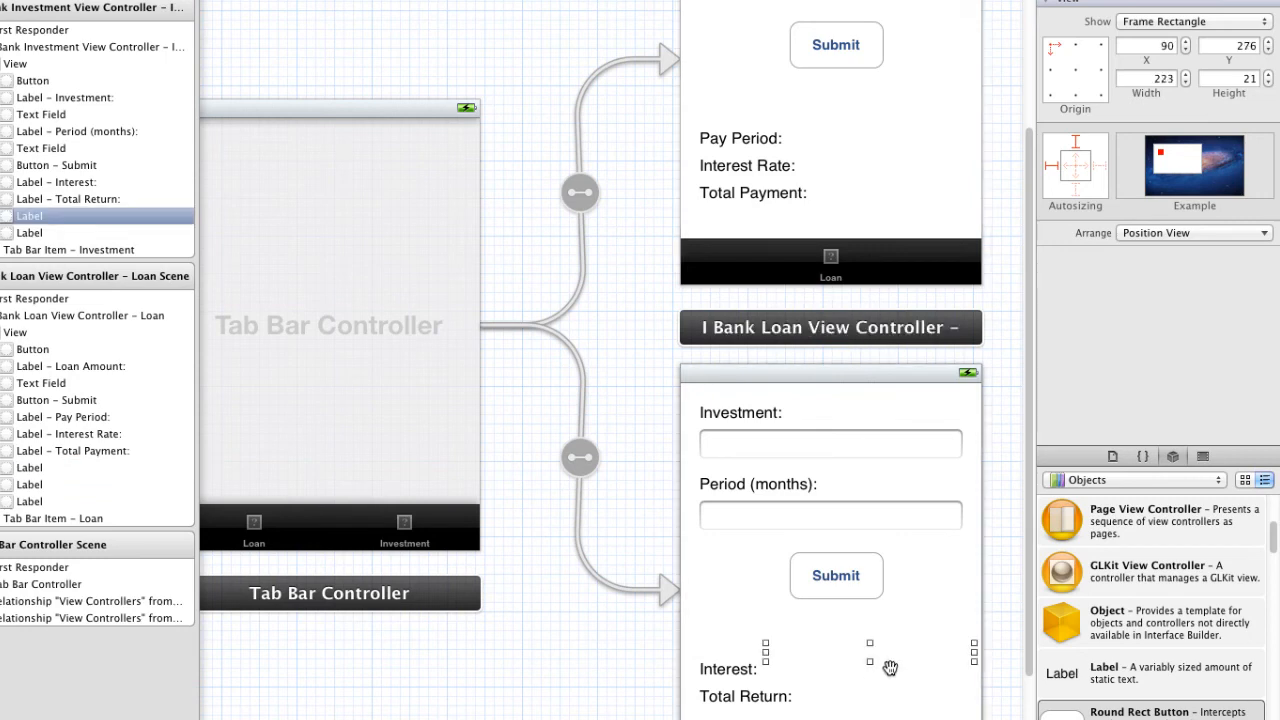
Step: Line up the blank Interest and Total Return result labels on the Investment view
click(1224, 46)
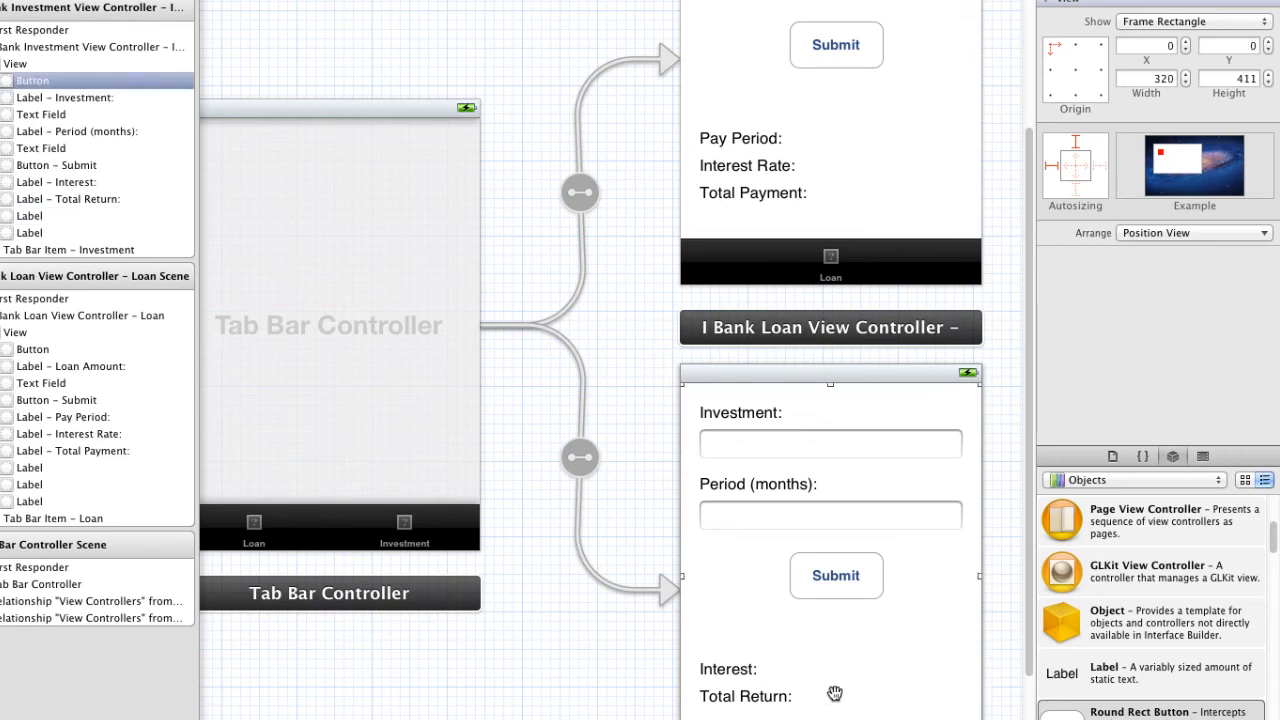
click(32, 232)
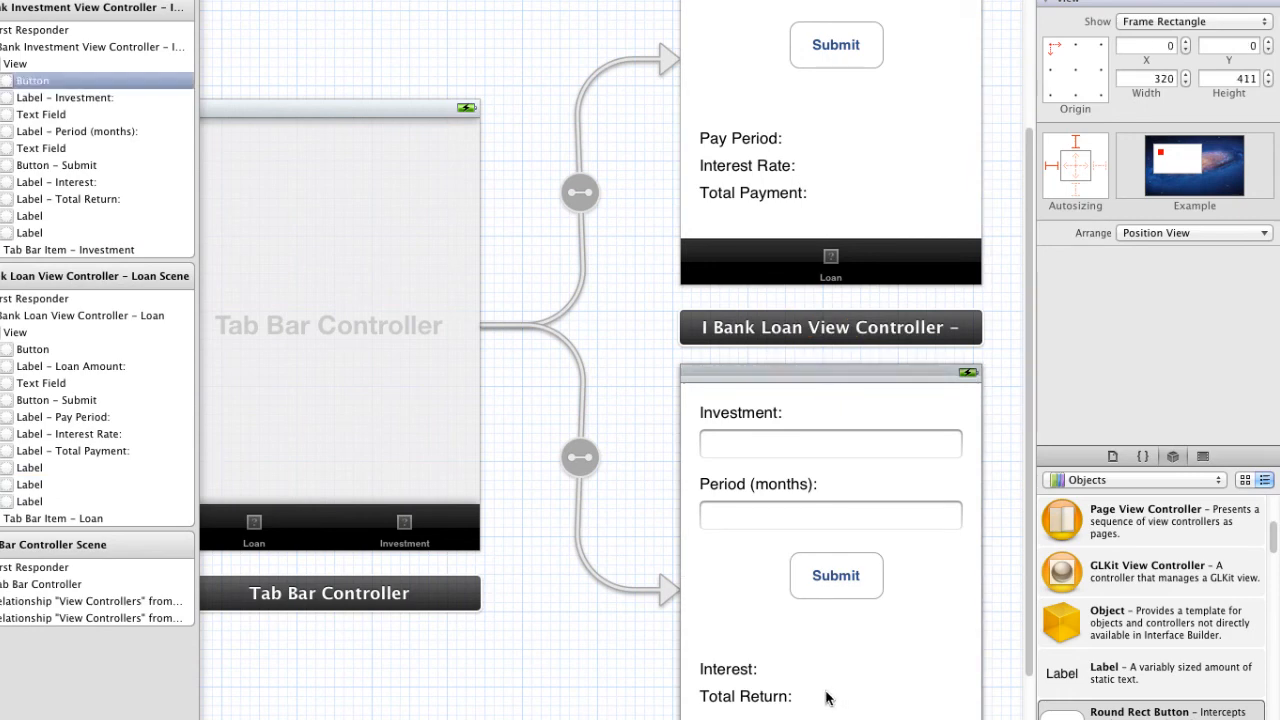
click(32, 232)
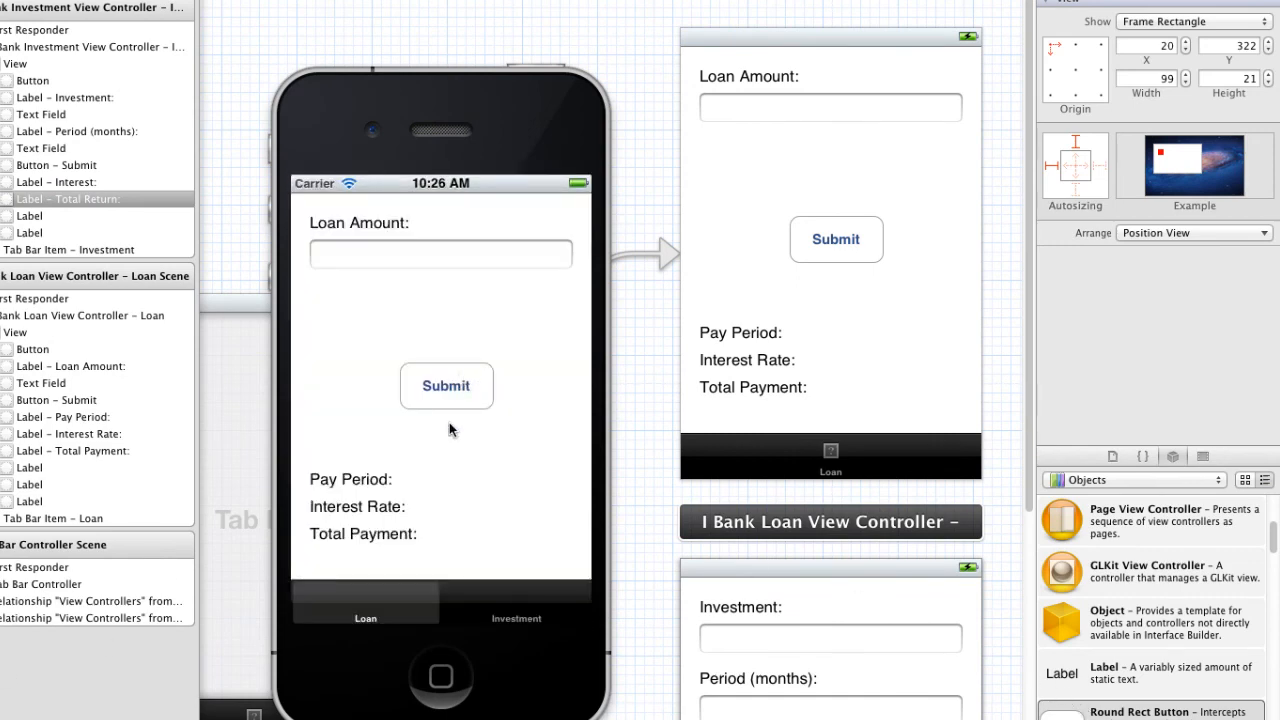
Step: Switch the running iBank app to the Investment screen to check the separated result labels
click(516, 618)
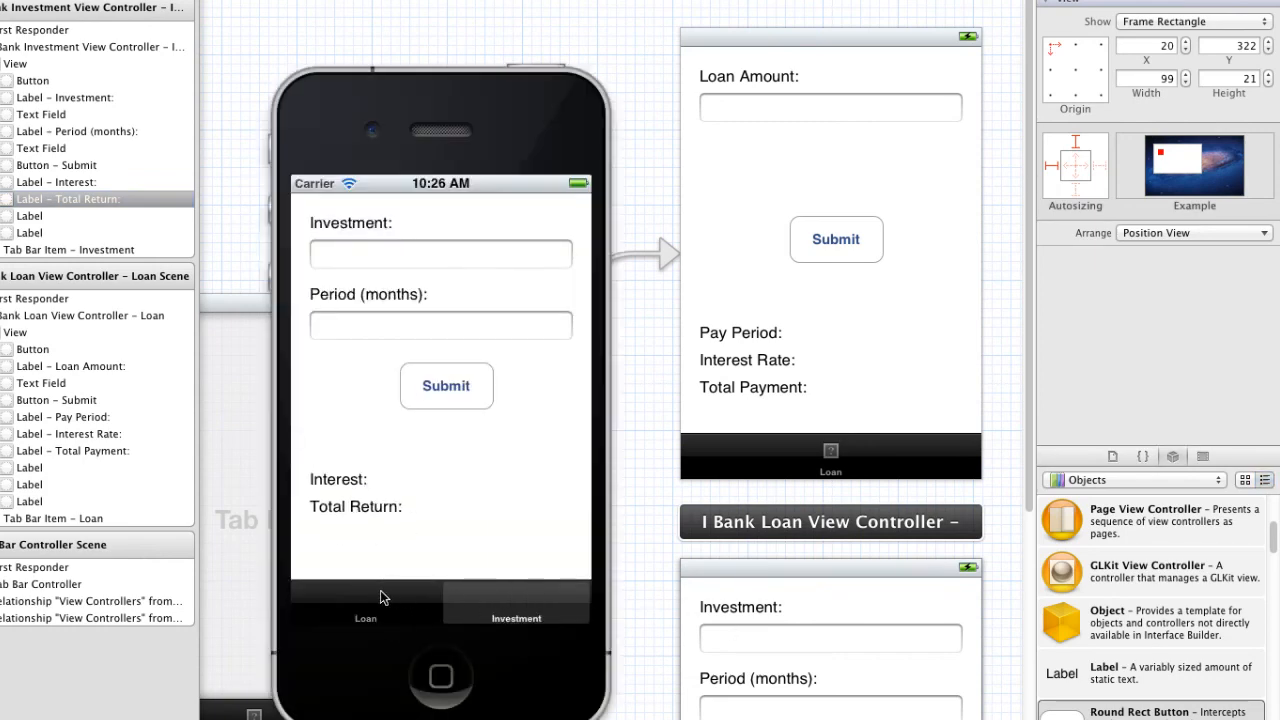
mouse_move(384, 280)
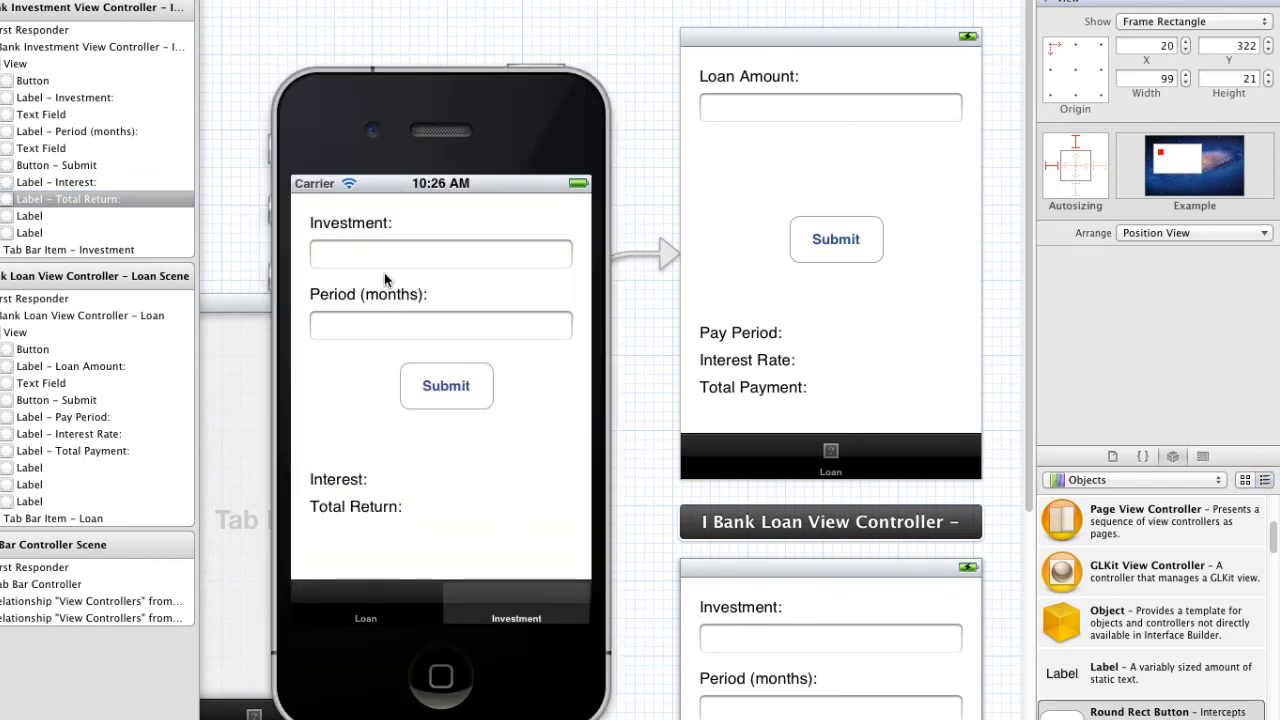